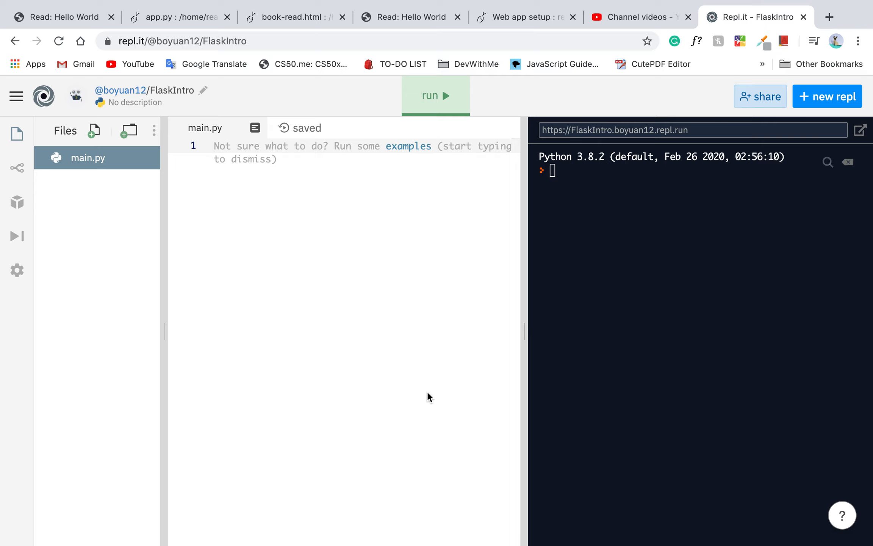
- Add a '# Flask' comment heading at the top of main.py
{"action": "type", "text": "//"}
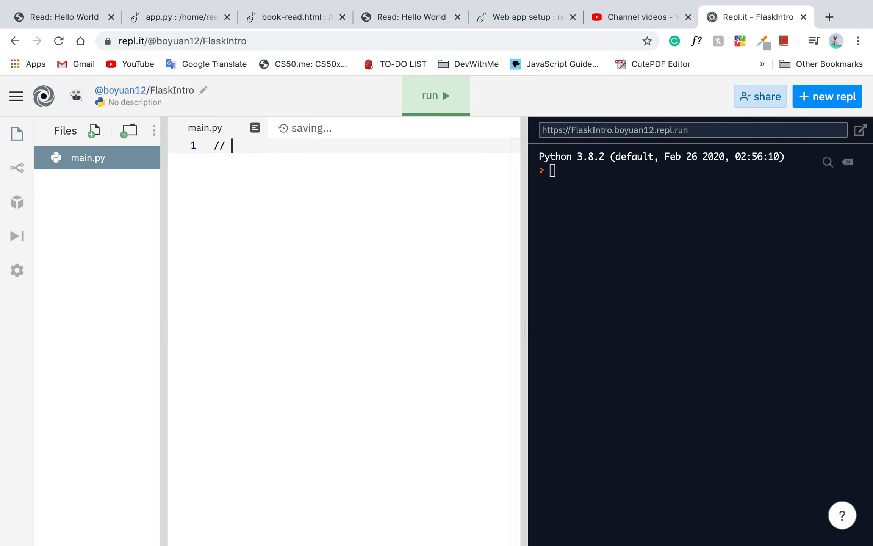
{"action": "type", "text": "# F"}
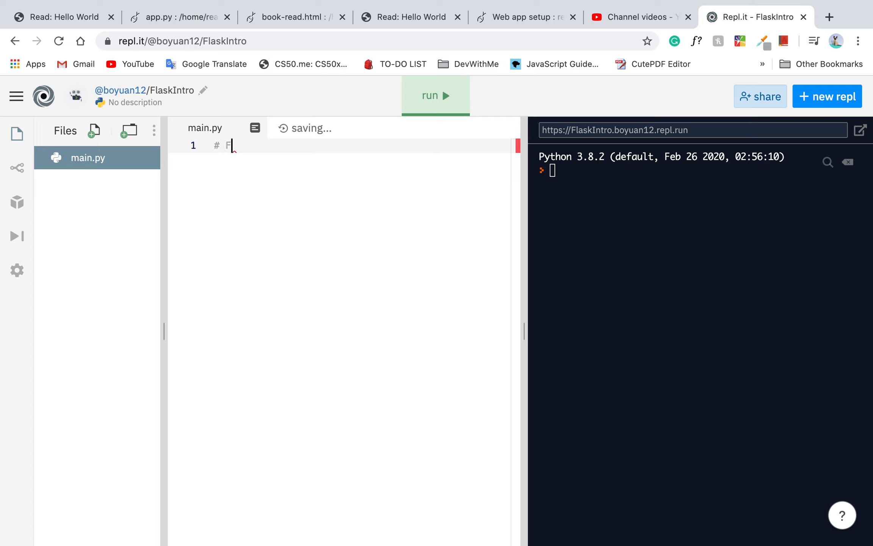
{"action": "type", "text": "lask"}
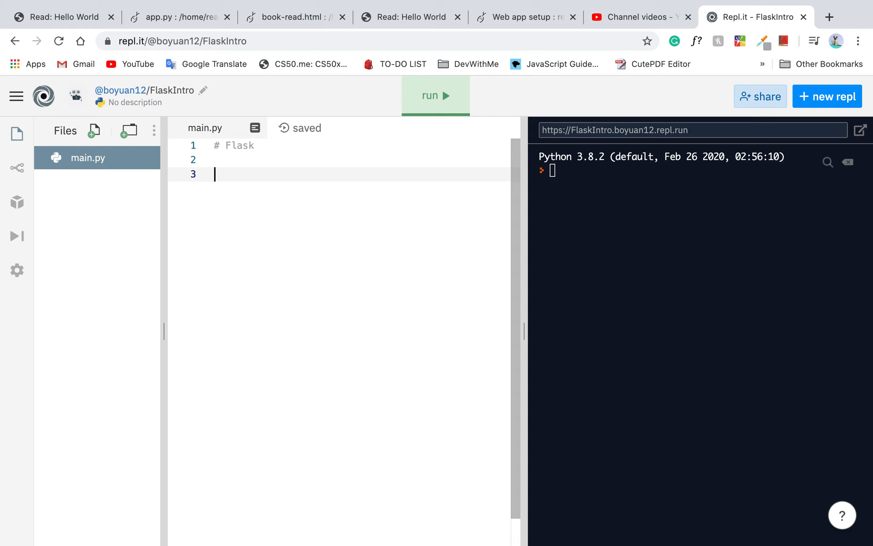
{"action": "mouse_move", "coordinate": [303, 284]}
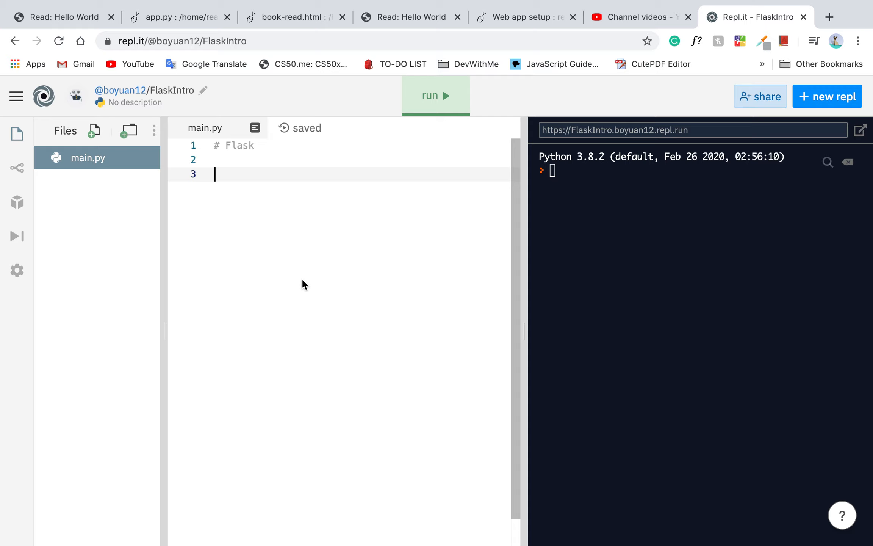
{"action": "mouse_move", "coordinate": [134, 124]}
{"action": "type", "text": "pip3"}
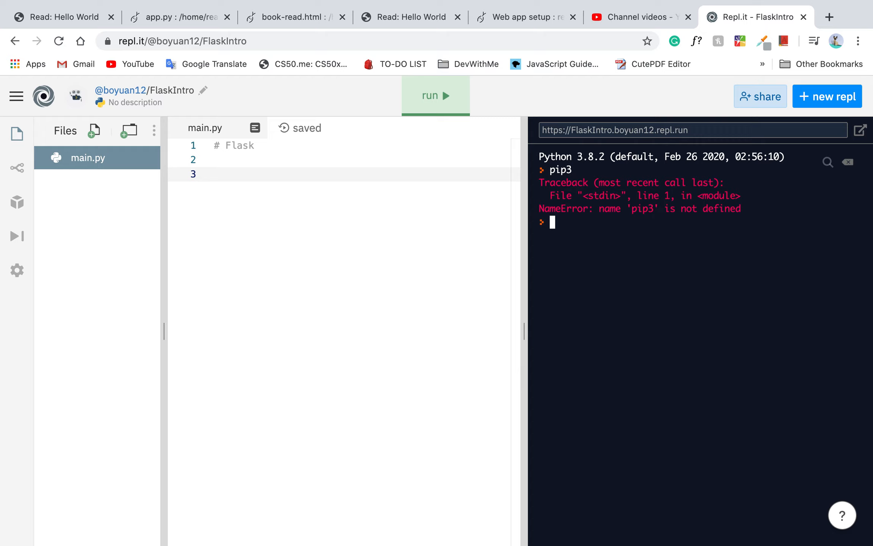
{"action": "mouse_move", "coordinate": [651, 194]}
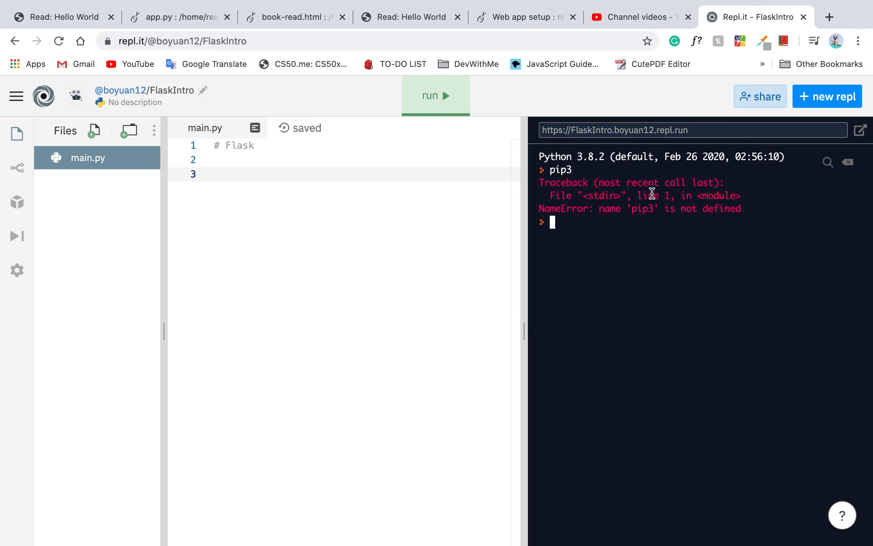
{"action": "type", "text": "p"}
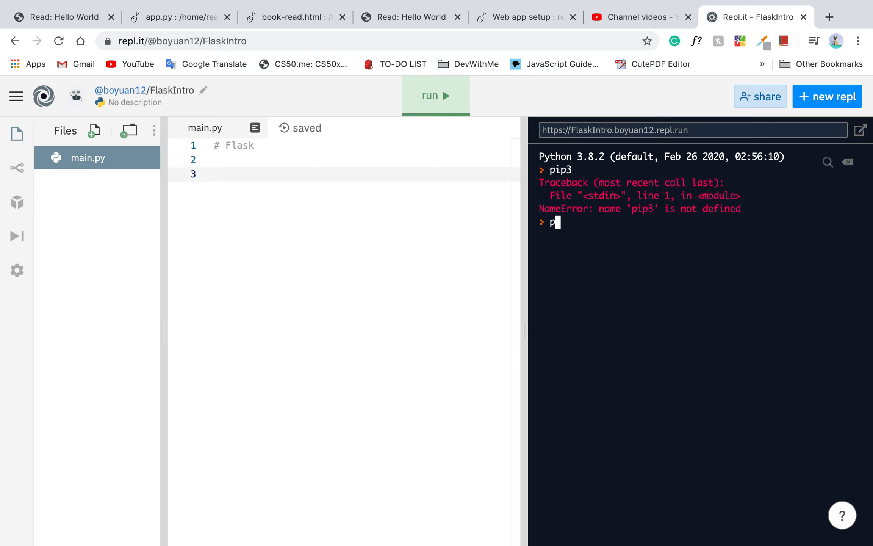
{"action": "type", "text": "ip ins"}
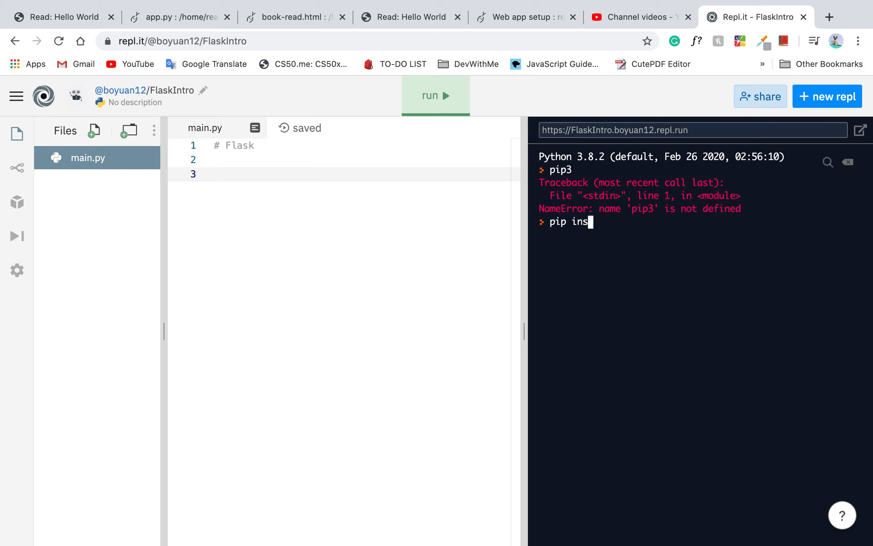
{"action": "type", "text": "tall Flask"}
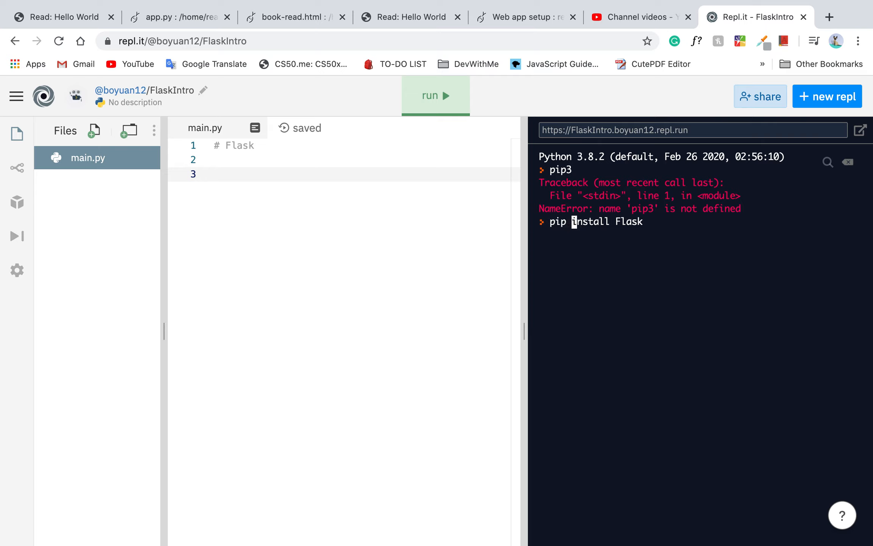
{"action": "mouse_move", "coordinate": [645, 221]}
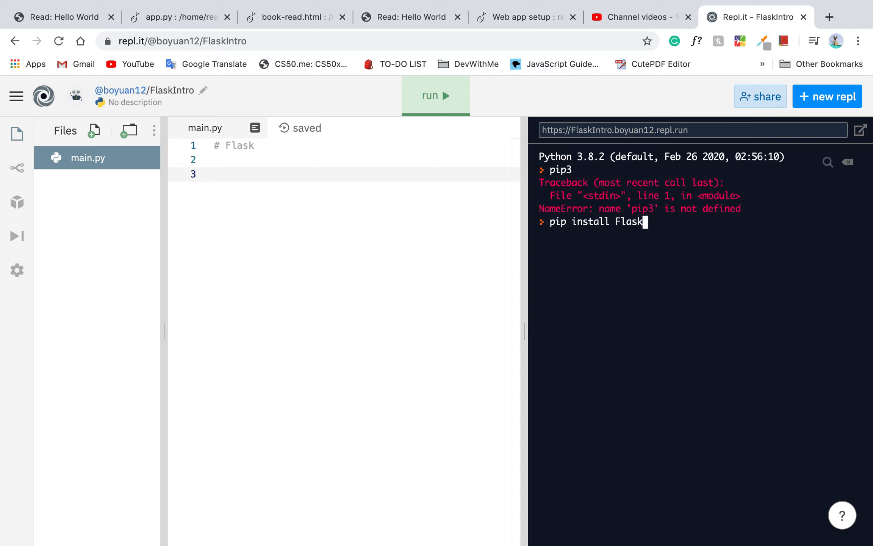
{"action": "key", "text": "BackSpace"}
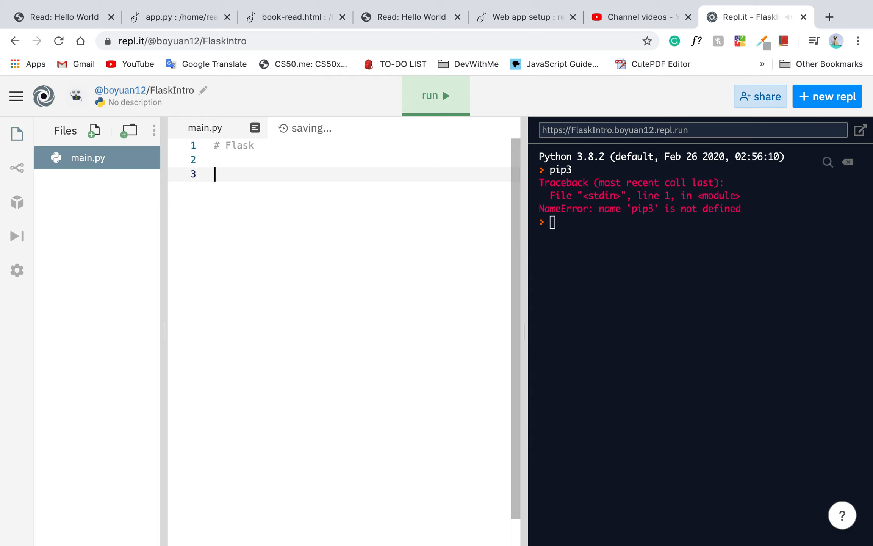
- Write 'from flask import Flask' and run main.py so the packager installs flask
{"action": "type", "text": "from Flaski"}
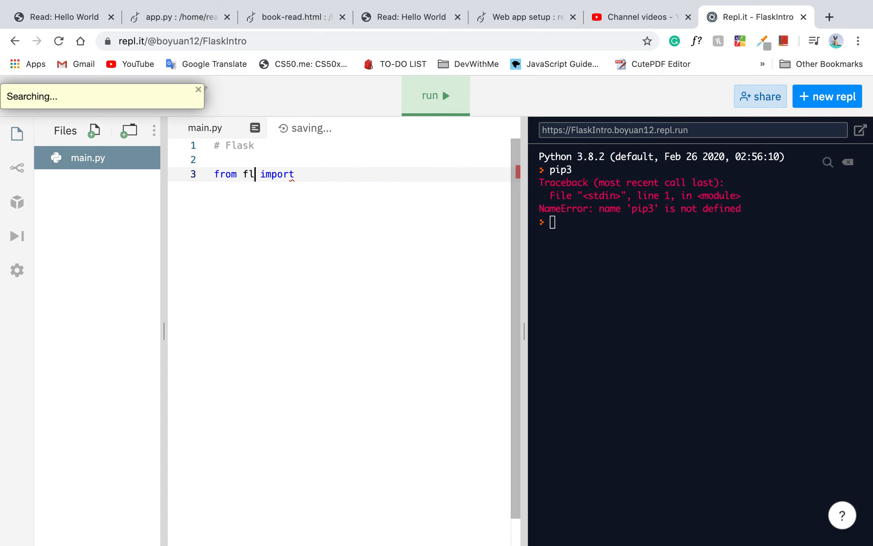
{"action": "type", "text": "ask import Fla"}
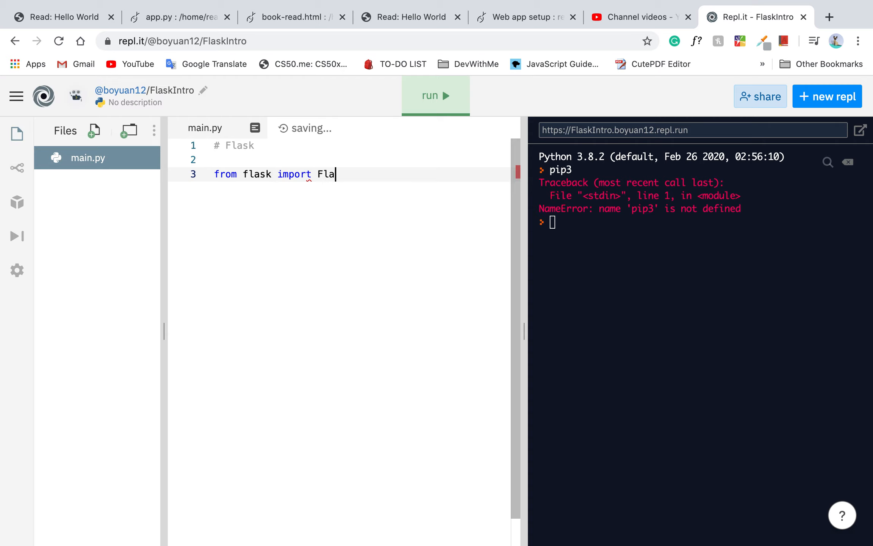
{"action": "left_click", "coordinate": [435, 96]}
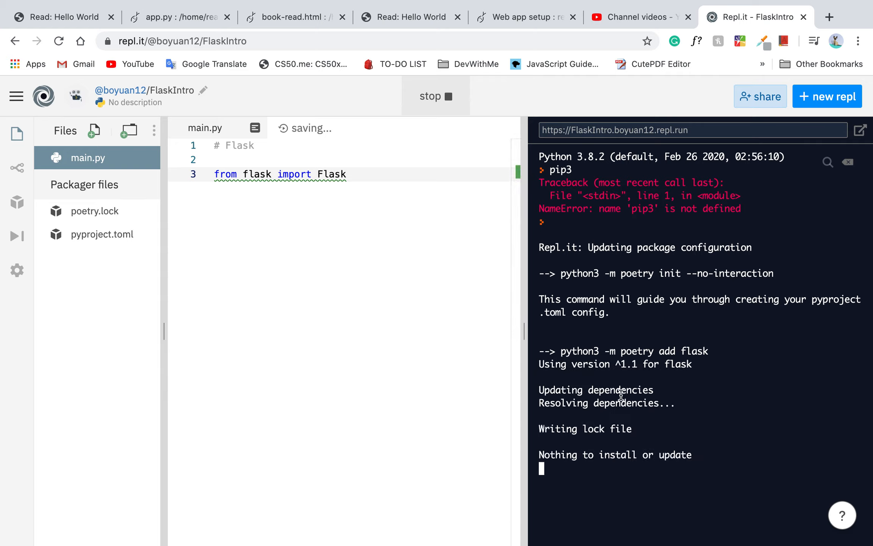
- Stop the running program from the Run button
{"action": "left_click", "coordinate": [436, 95]}
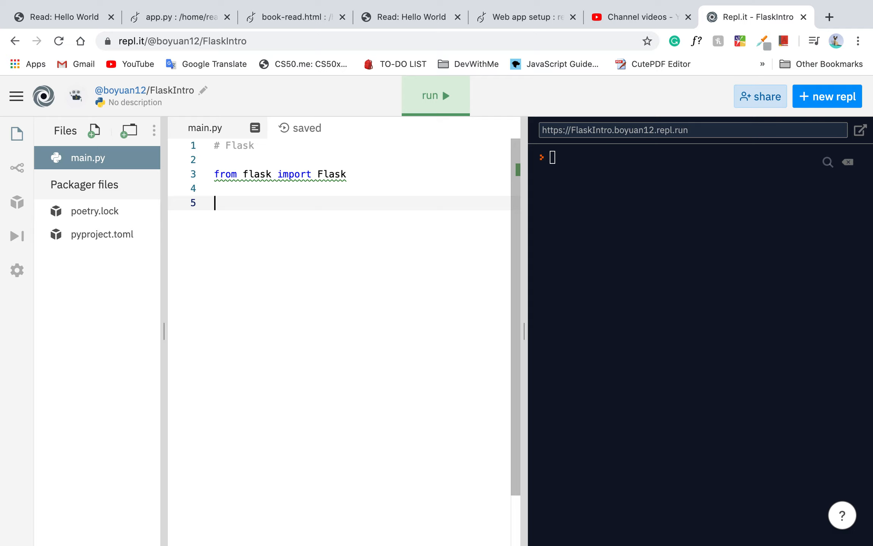
{"action": "mouse_move", "coordinate": [389, 78]}
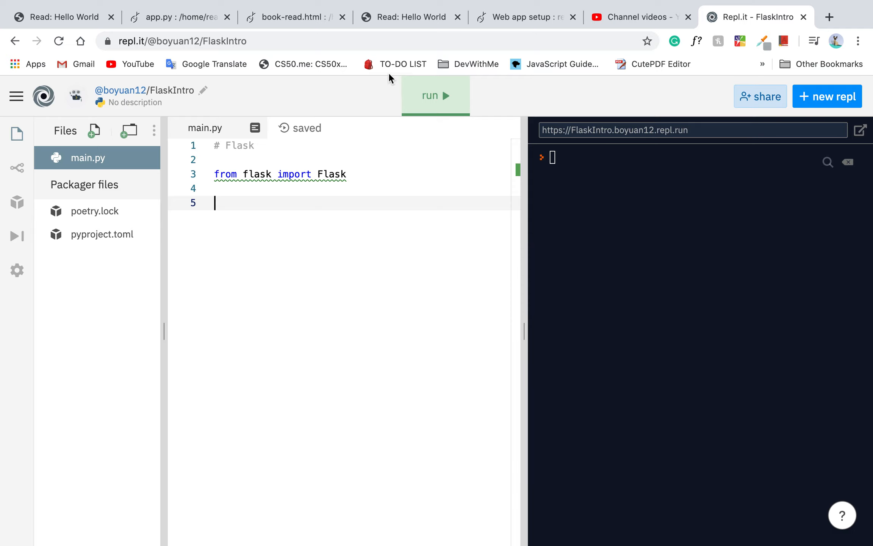
{"action": "mouse_move", "coordinate": [826, 18]}
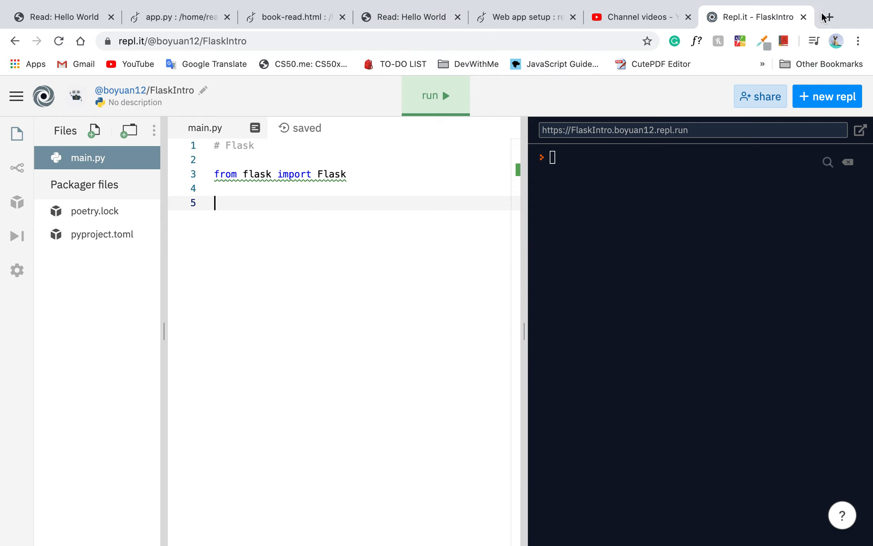
- Load the ReadSaltie home page in a new tab, log out and expand the navigation menu
{"action": "left_click", "coordinate": [829, 17]}
{"action": "type", "text": "readsaltie.pythonanywhere.com"}
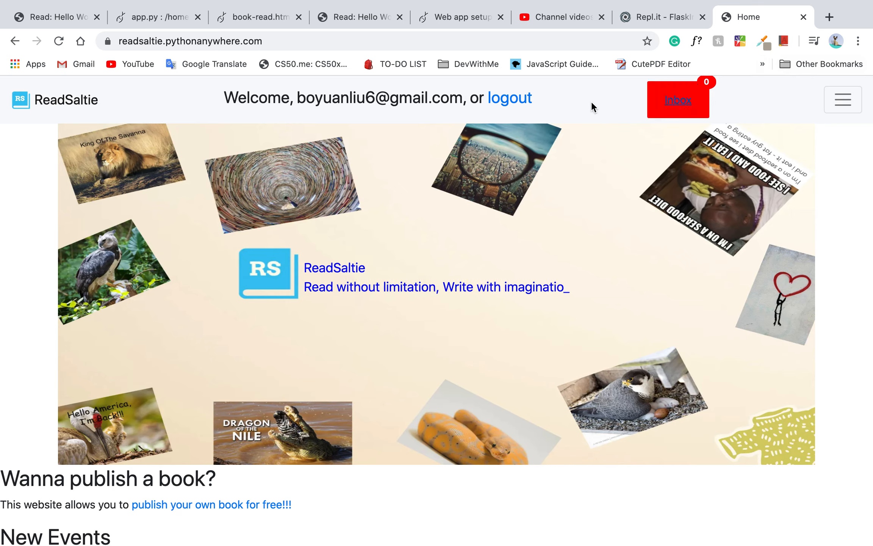
{"action": "left_click", "coordinate": [509, 97]}
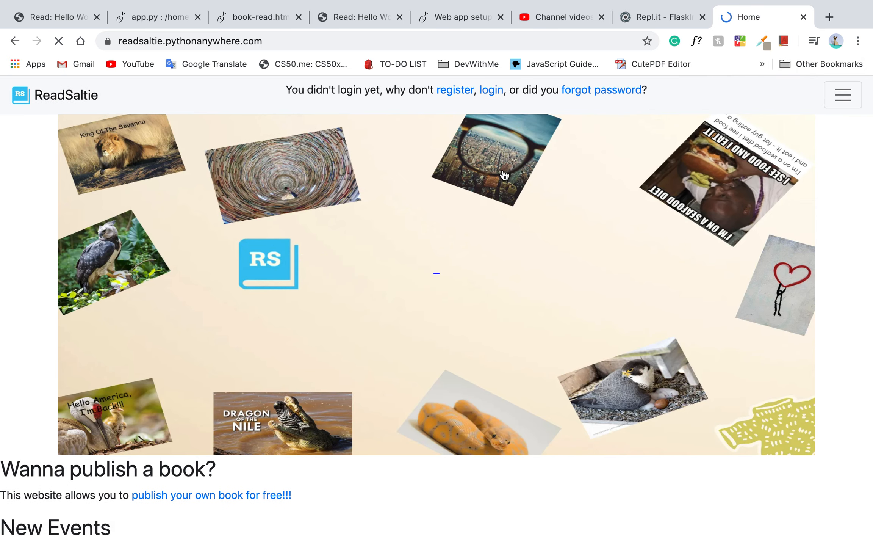
{"action": "mouse_move", "coordinate": [503, 175]}
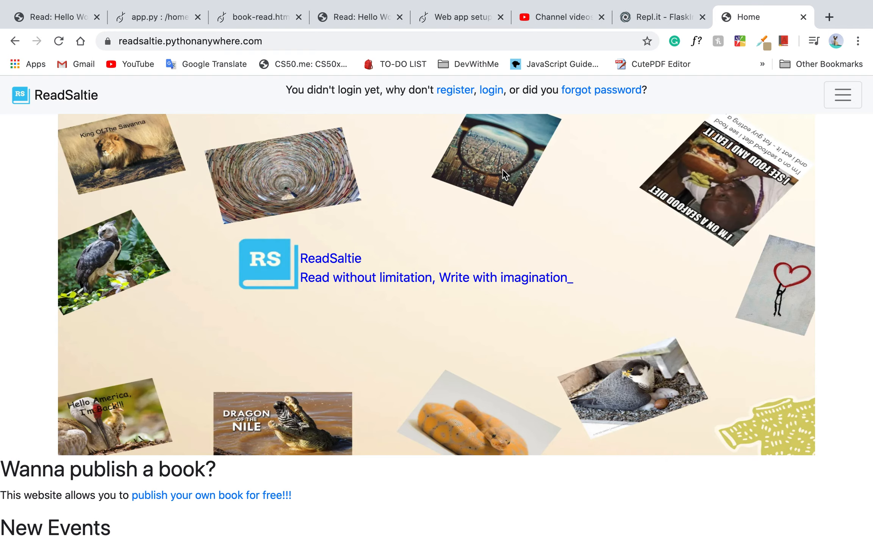
{"action": "mouse_move", "coordinate": [845, 109]}
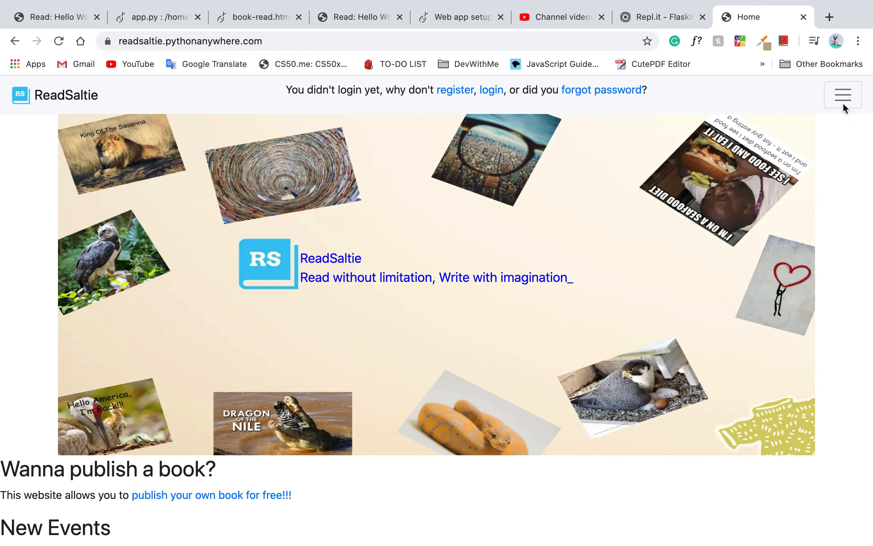
{"action": "left_click", "coordinate": [841, 95]}
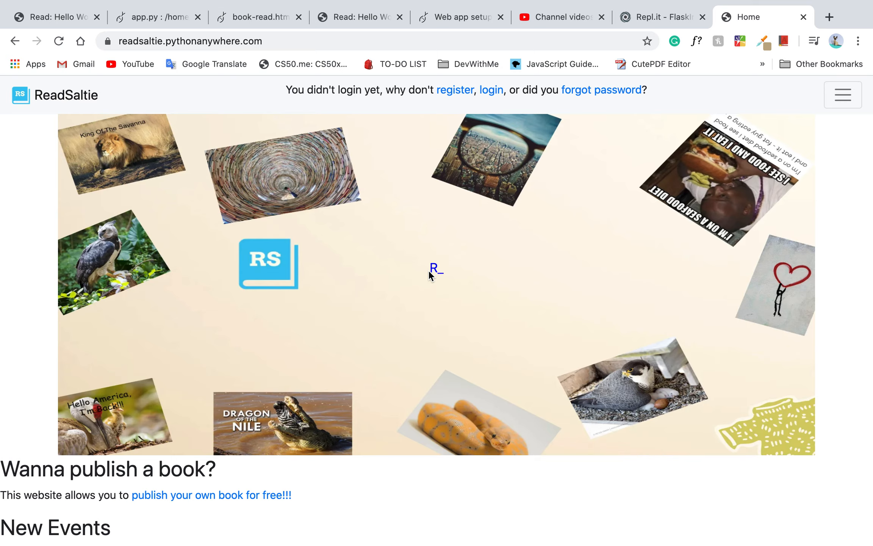
- Visit the registration page, then go to the login page
{"action": "left_click", "coordinate": [455, 89]}
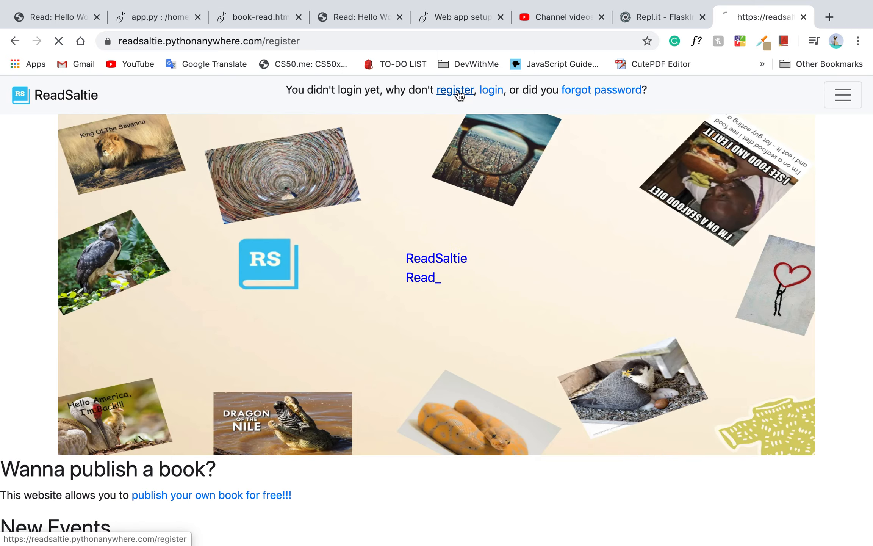
{"action": "left_click", "coordinate": [455, 89]}
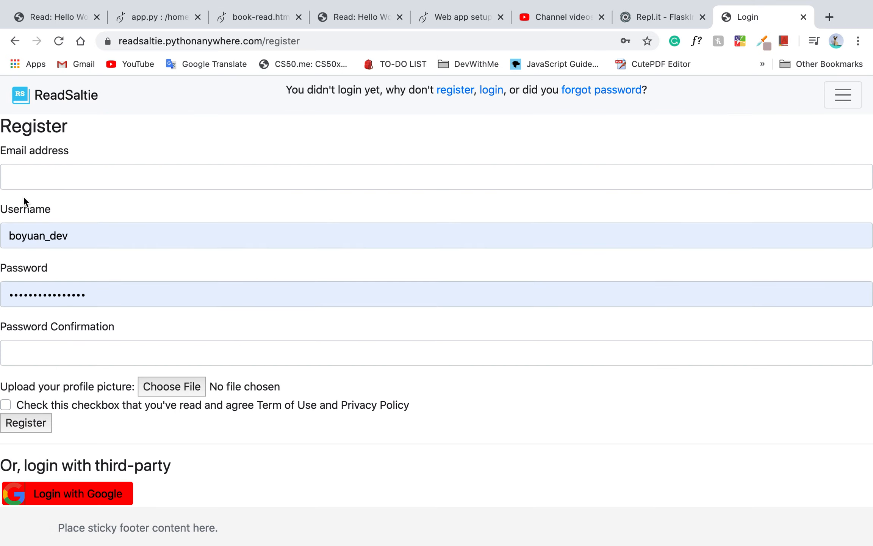
{"action": "mouse_move", "coordinate": [108, 454]}
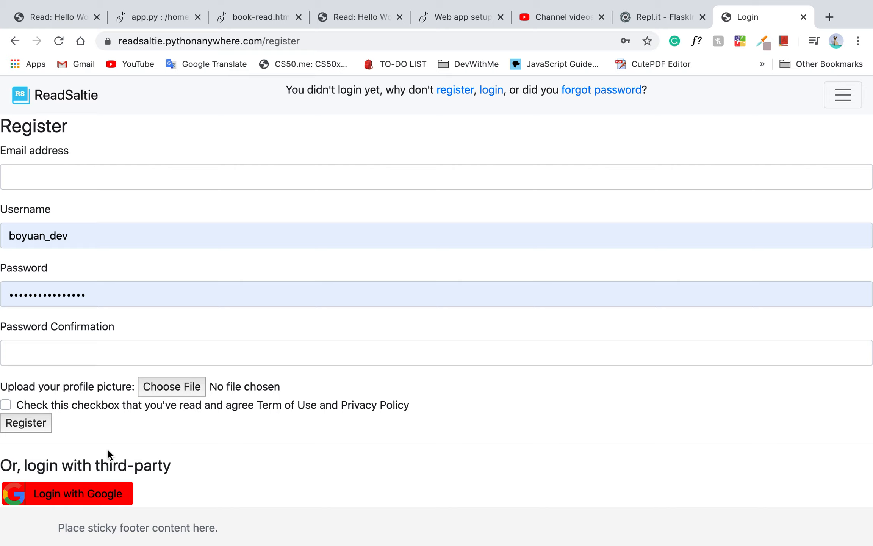
{"action": "mouse_move", "coordinate": [125, 284]}
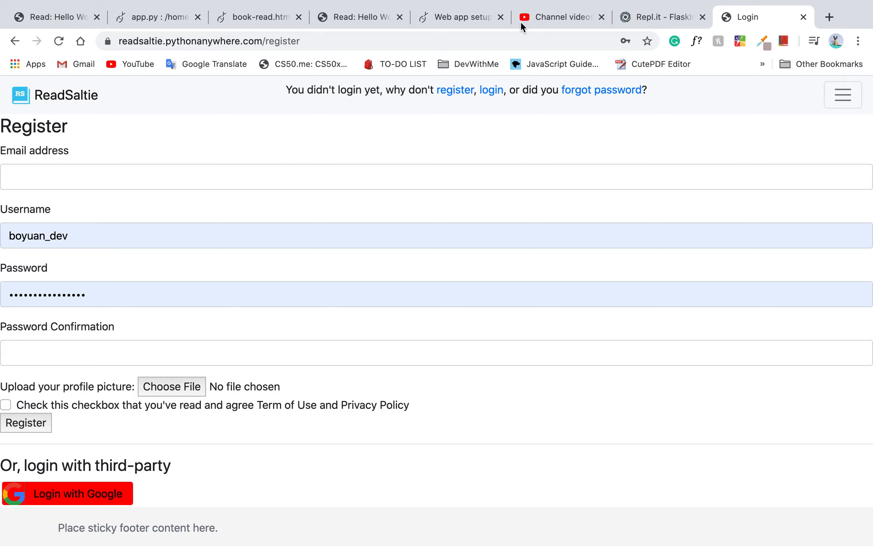
{"action": "left_click", "coordinate": [490, 89]}
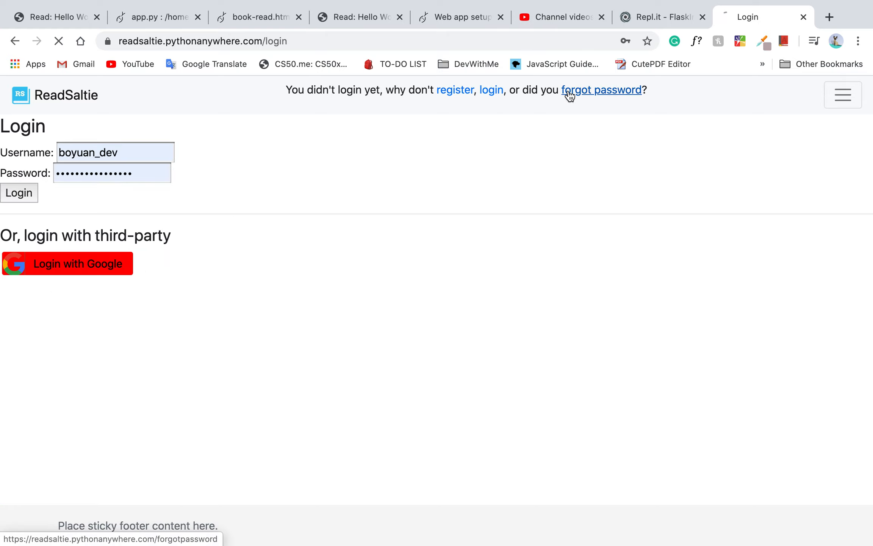
- Check the forgot-password page, return to login and choose Login with Google
{"action": "left_click", "coordinate": [600, 89]}
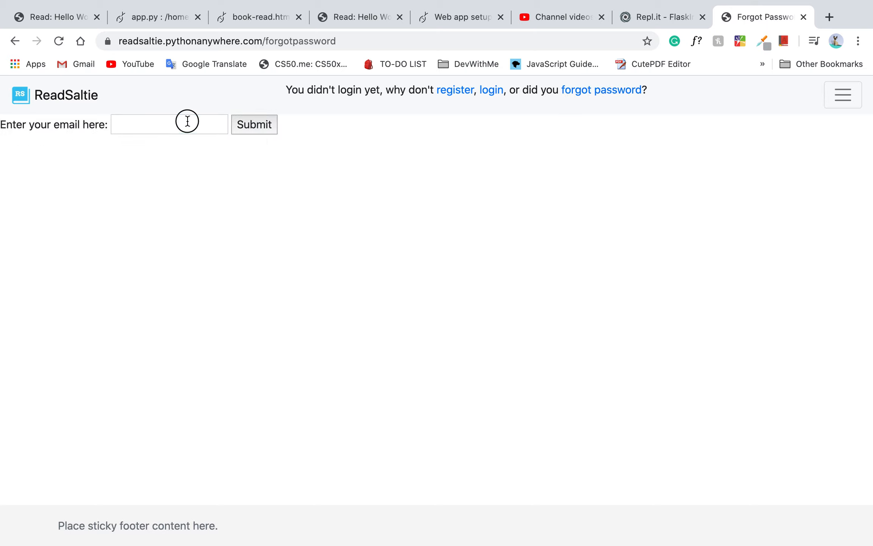
{"action": "left_click", "coordinate": [490, 90]}
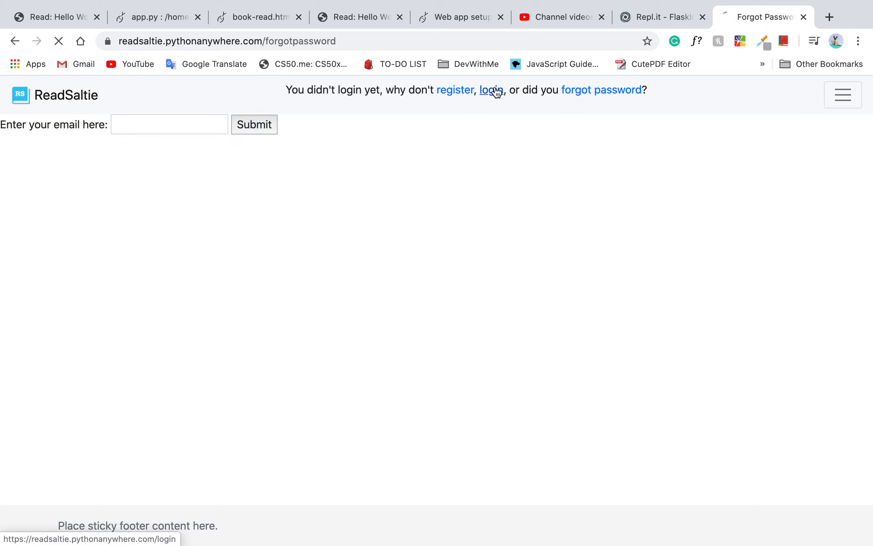
{"action": "left_click", "coordinate": [491, 90]}
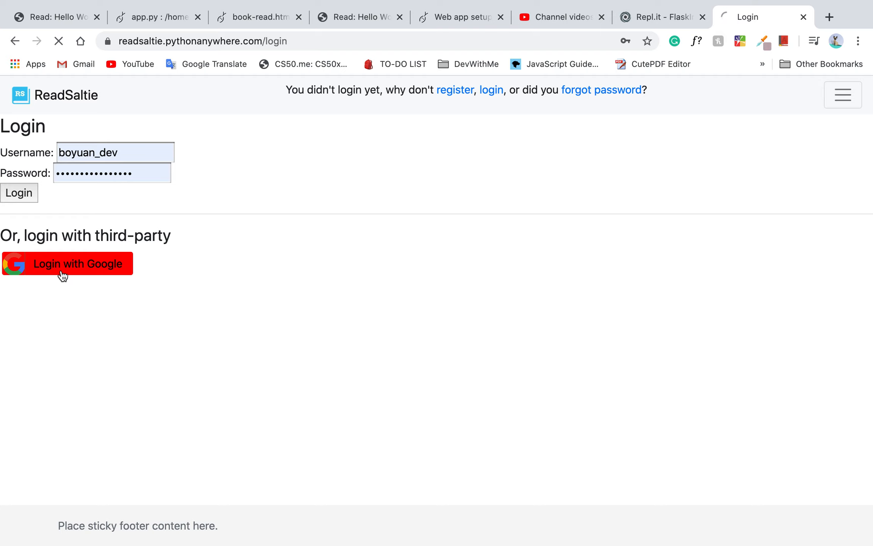
- Choose the original Google account so ReadSaltie's home page welcomes that user
{"action": "left_click", "coordinate": [67, 264]}
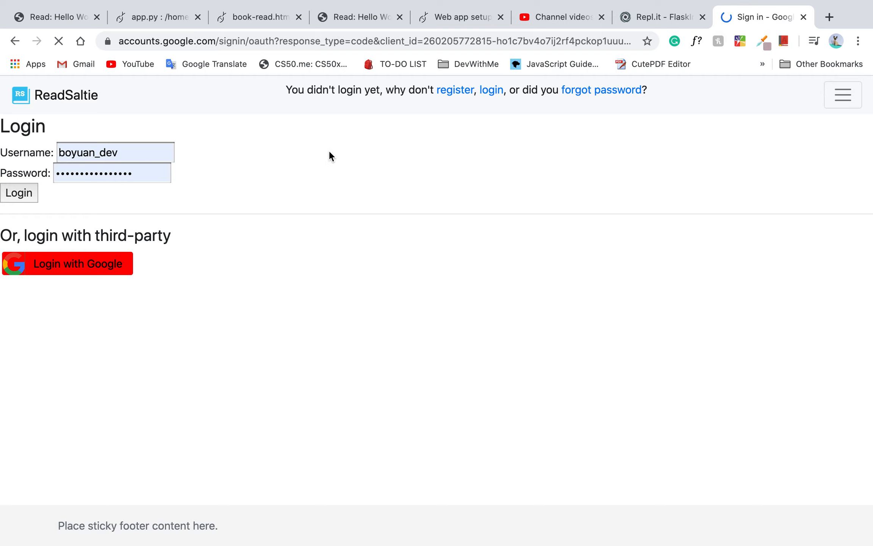
{"action": "left_click", "coordinate": [67, 264]}
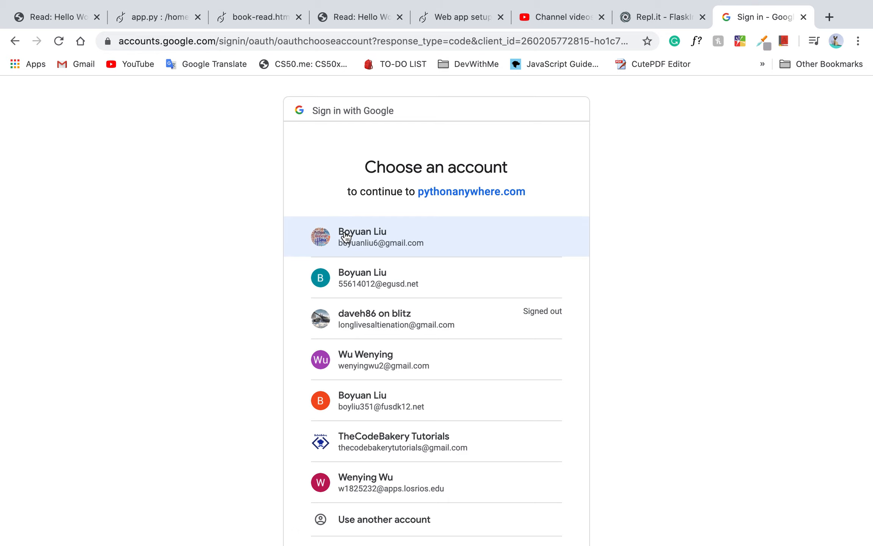
{"action": "left_click", "coordinate": [381, 236]}
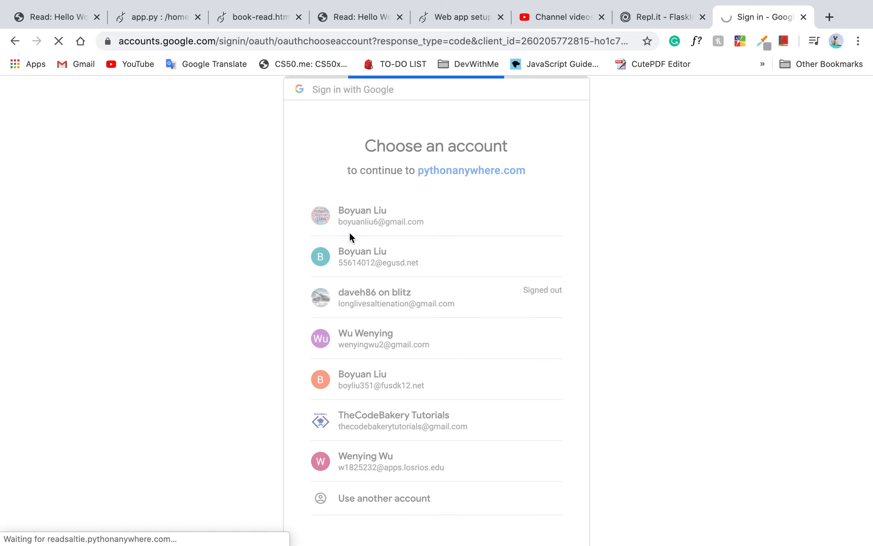
{"action": "left_click", "coordinate": [381, 216]}
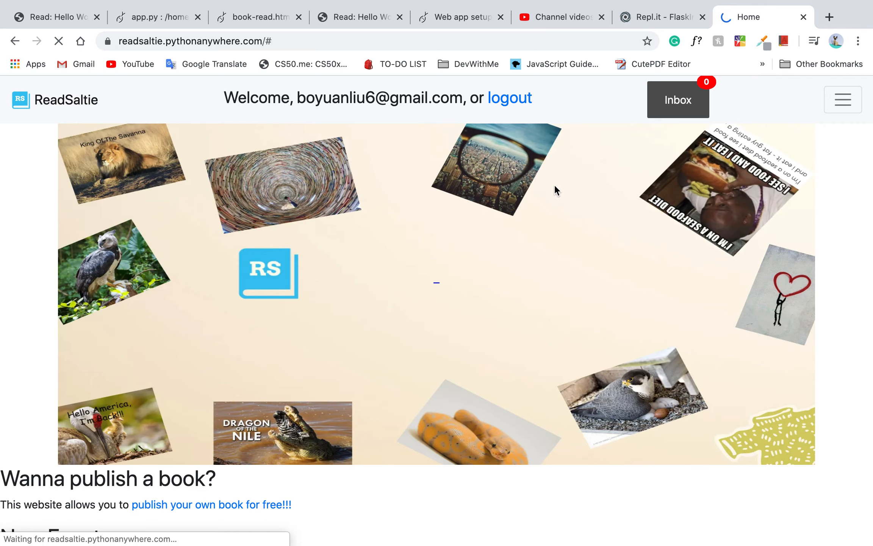
{"action": "mouse_move", "coordinate": [678, 100]}
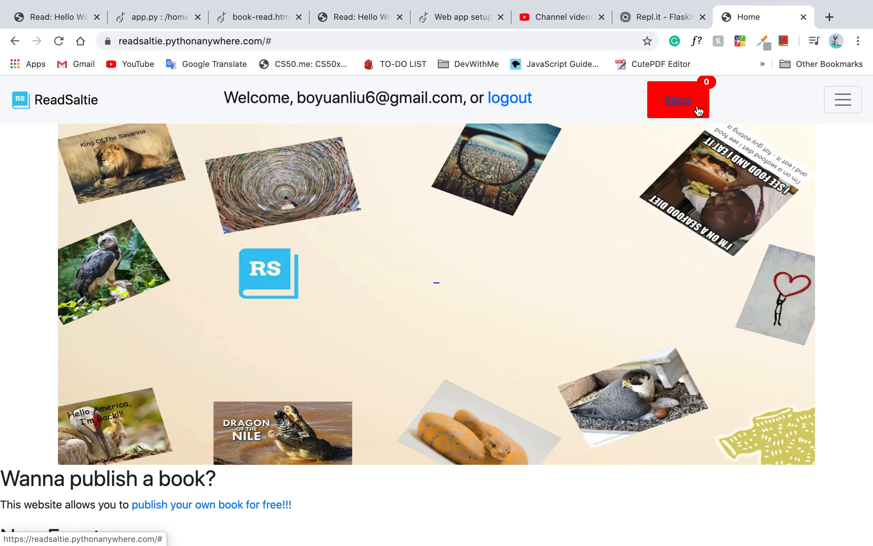
- View the empty notifications inbox and expand the navigation menu
{"action": "left_click", "coordinate": [678, 100]}
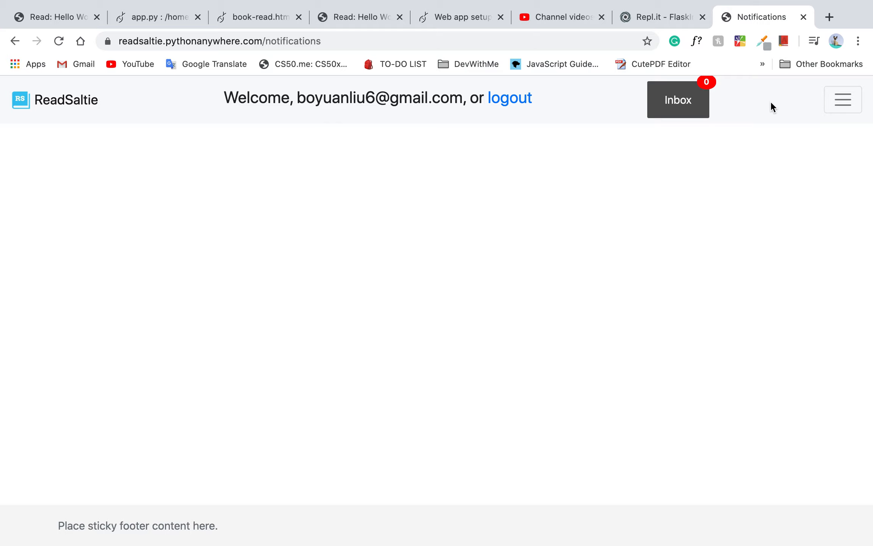
{"action": "left_click", "coordinate": [841, 100]}
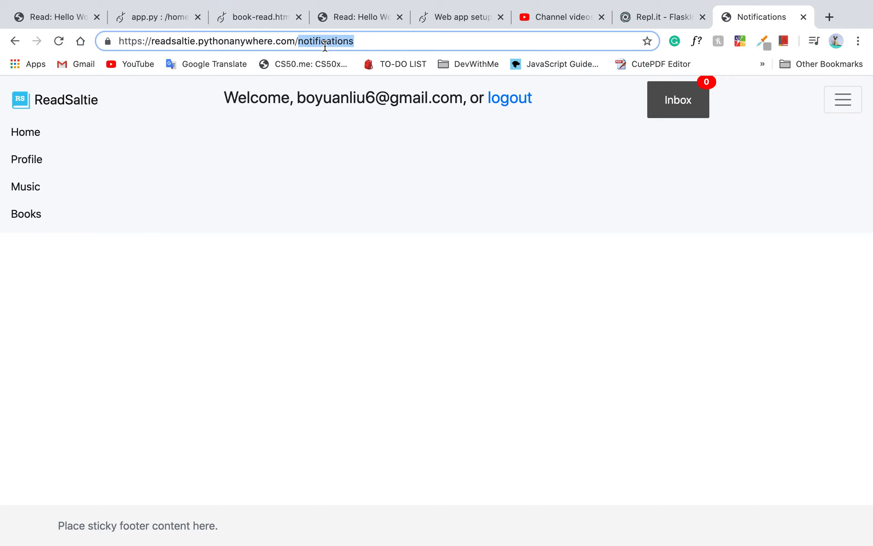
- Load the follow/daveh address, which returns a 404, then sign out of the account
{"action": "type", "text": "fo"}
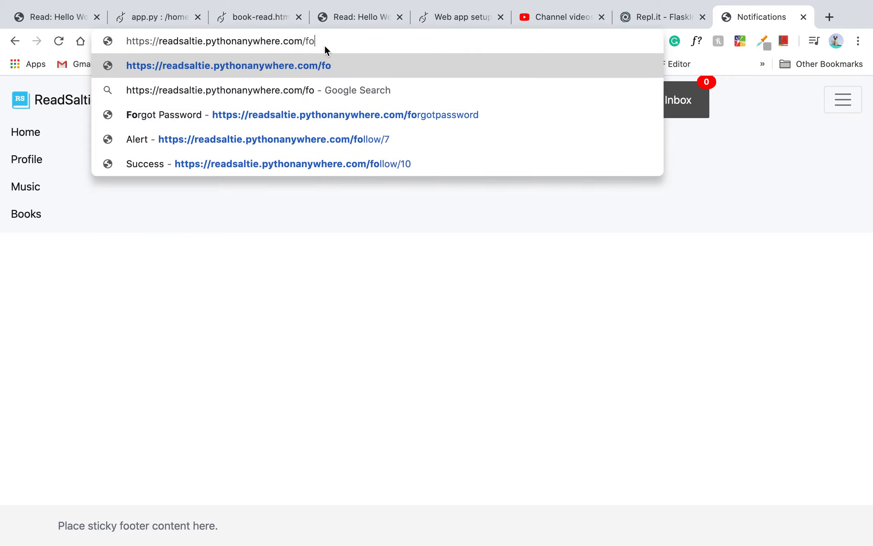
{"action": "type", "text": "llow/"}
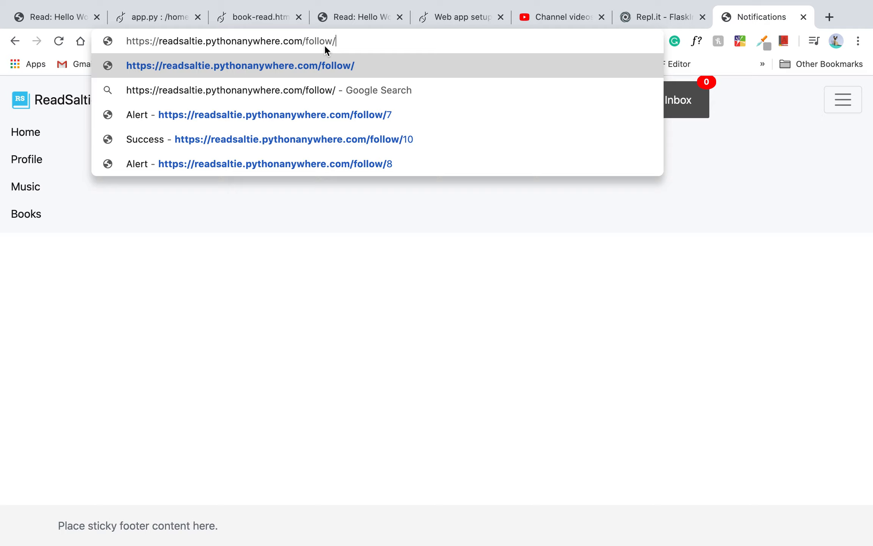
{"action": "type", "text": "daveh"}
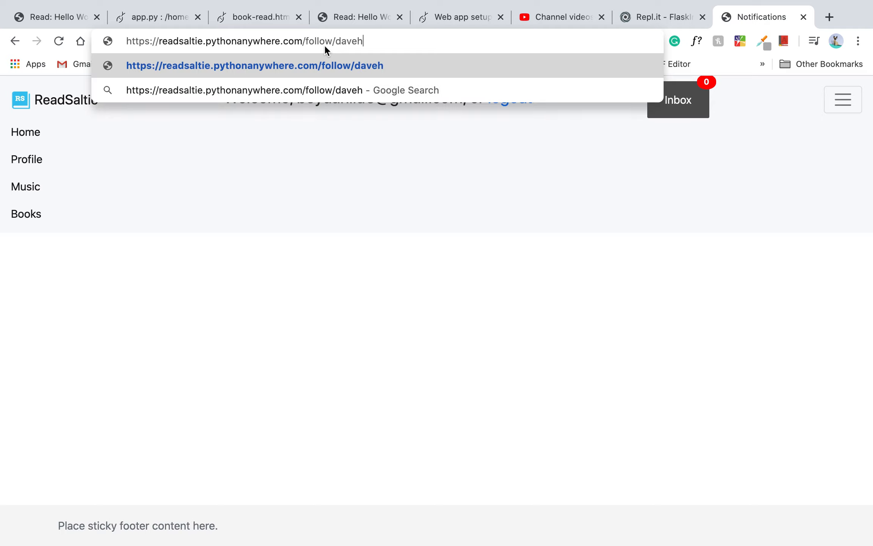
{"action": "key", "text": "Return"}
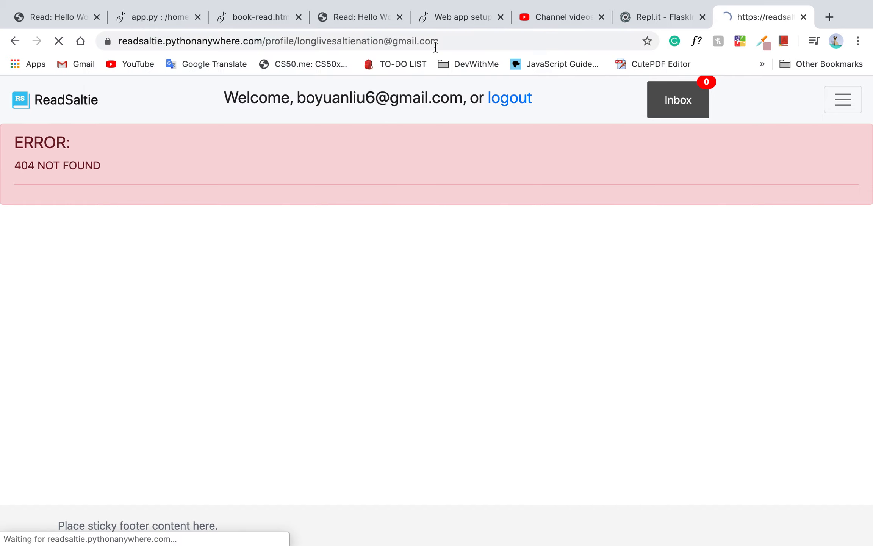
{"action": "left_click", "coordinate": [677, 100]}
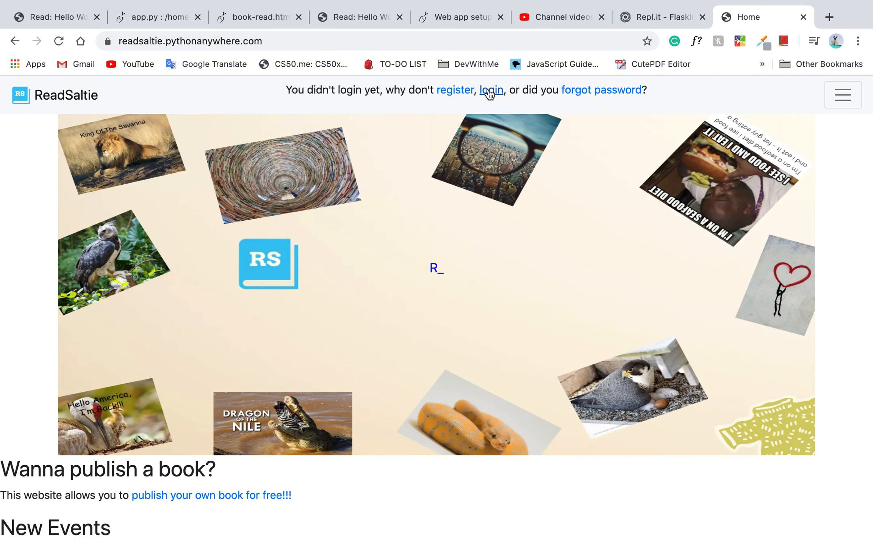
- Sign in through Login with Google using the other Google account and its password
{"action": "left_click", "coordinate": [491, 89]}
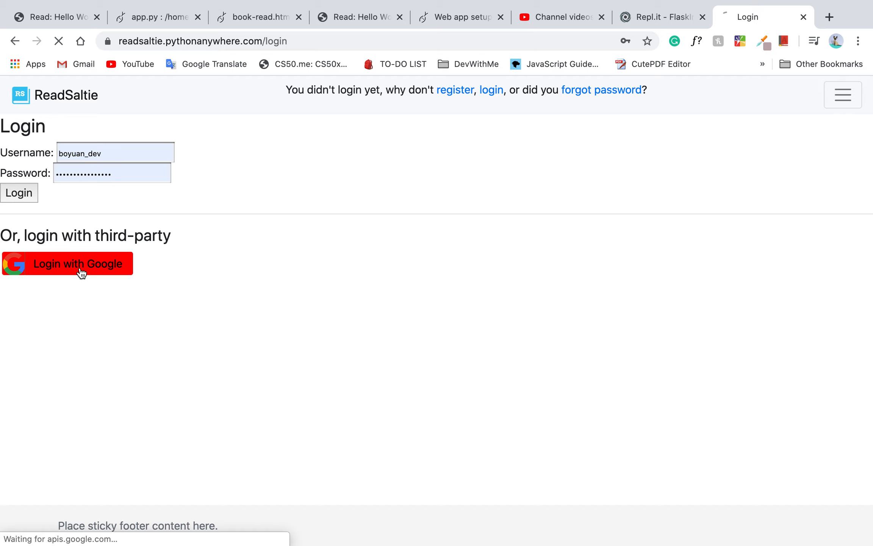
{"action": "left_click", "coordinate": [66, 263]}
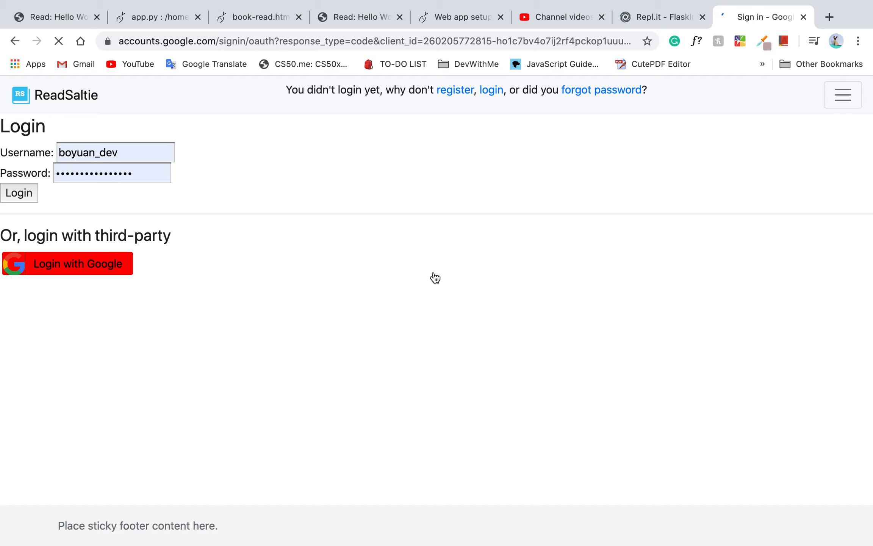
{"action": "left_click", "coordinate": [67, 263]}
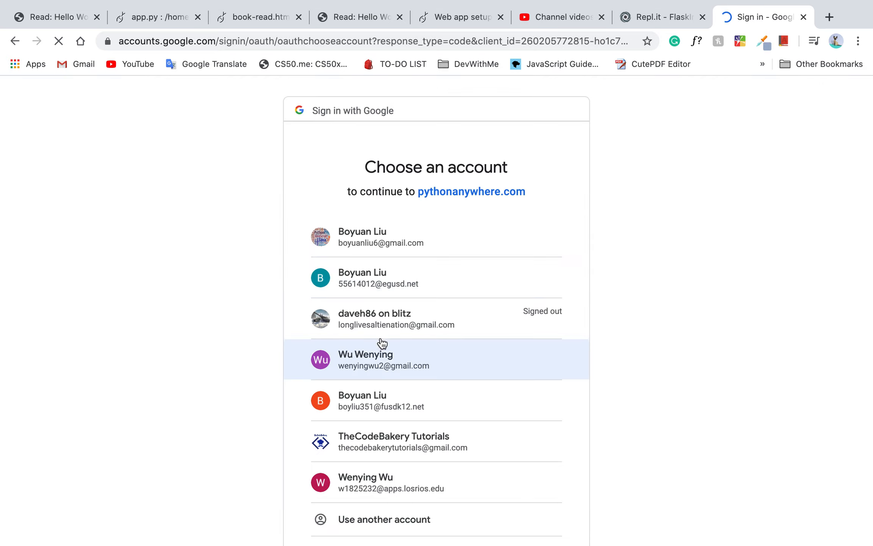
{"action": "left_click", "coordinate": [395, 319]}
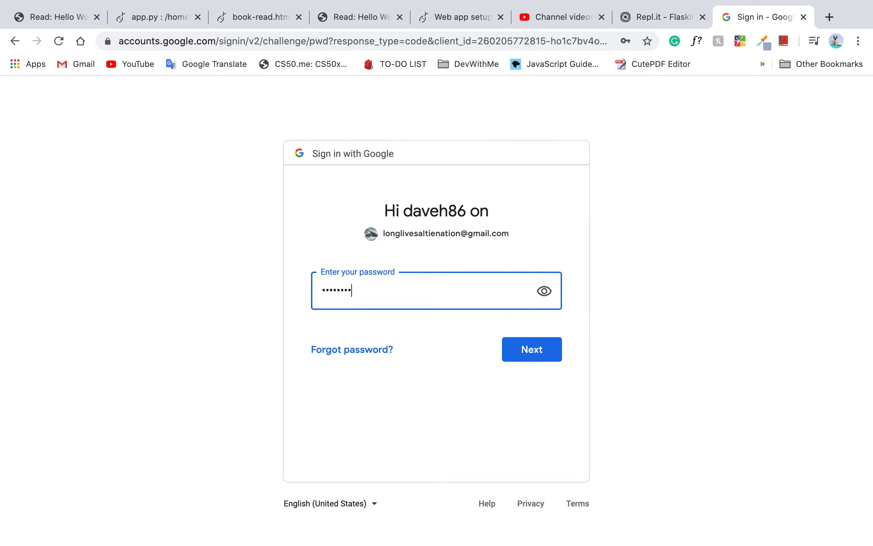
{"action": "left_click", "coordinate": [530, 349]}
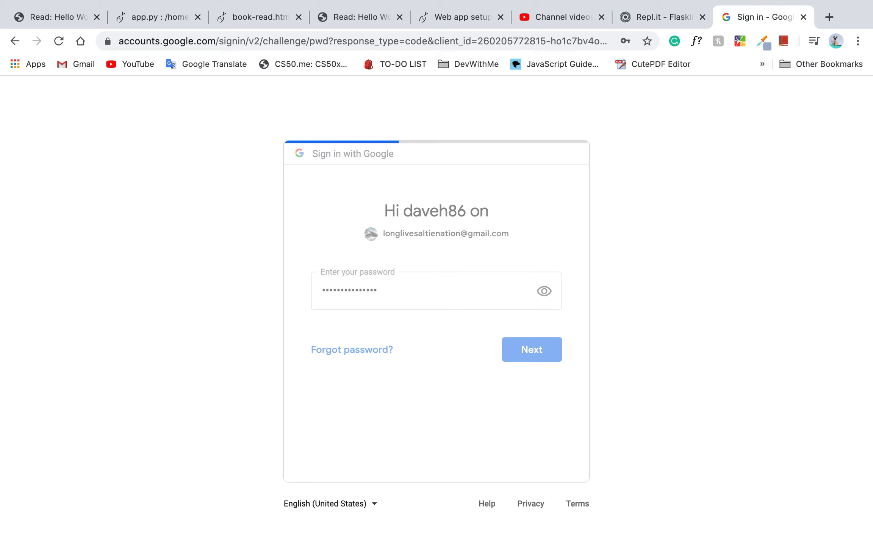
{"action": "left_click", "coordinate": [532, 350]}
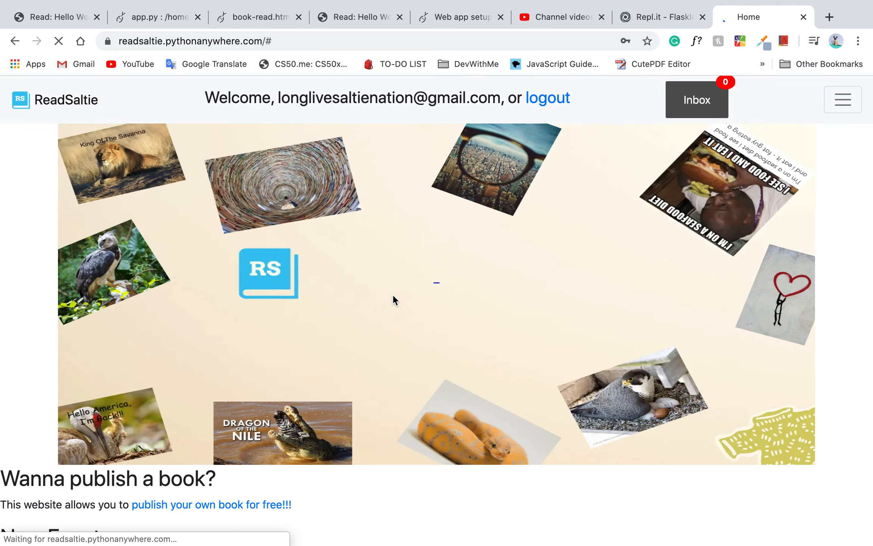
- Go to the newly signed-in user's Profile page from the navigation menu
{"action": "left_click", "coordinate": [841, 100]}
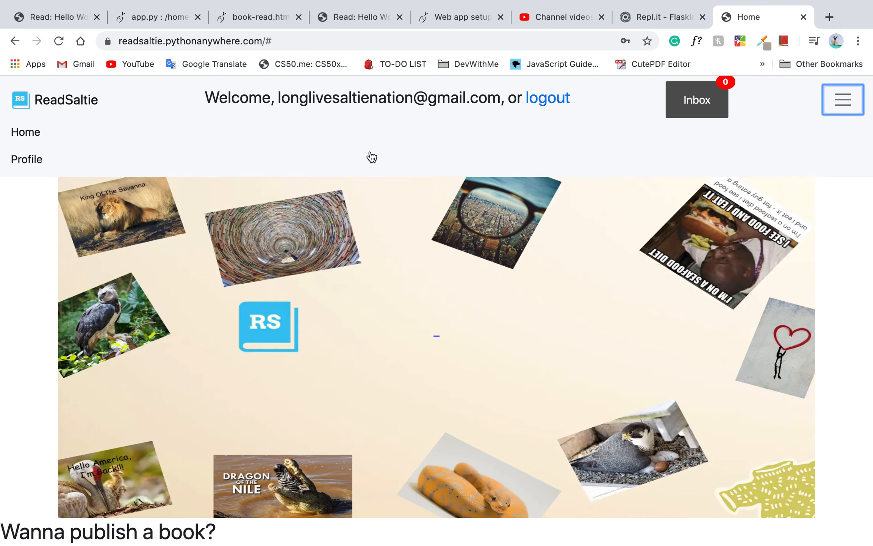
{"action": "left_click", "coordinate": [26, 158]}
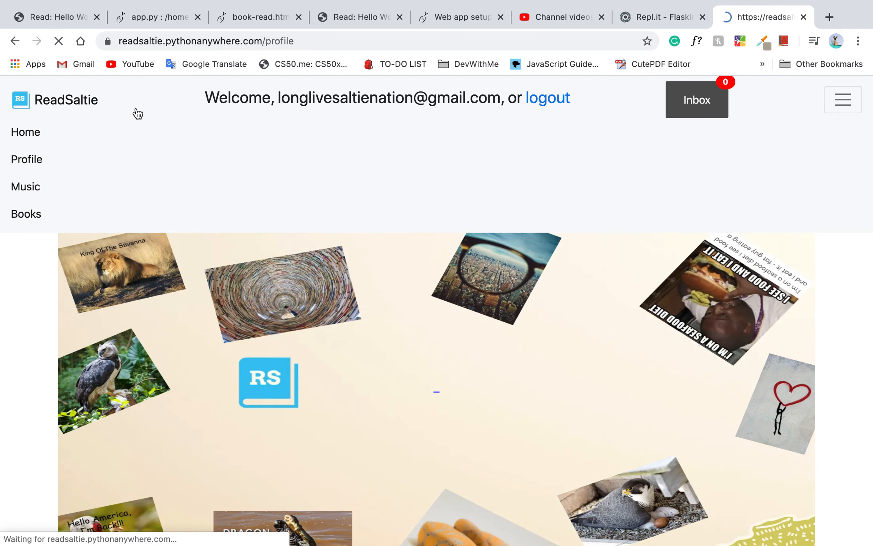
- Review the second account's empty profile, then sign out to the login page
{"action": "left_click", "coordinate": [27, 159]}
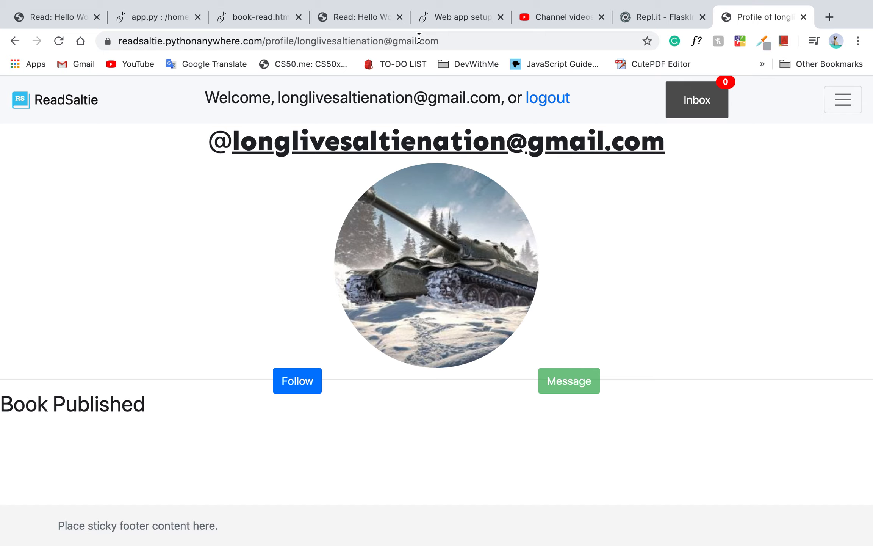
{"action": "mouse_move", "coordinate": [542, 62]}
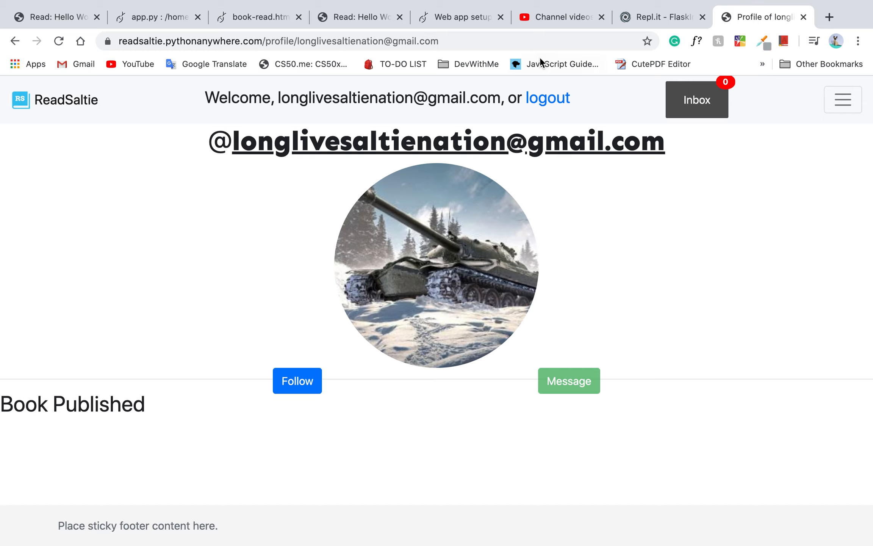
{"action": "left_click", "coordinate": [546, 97]}
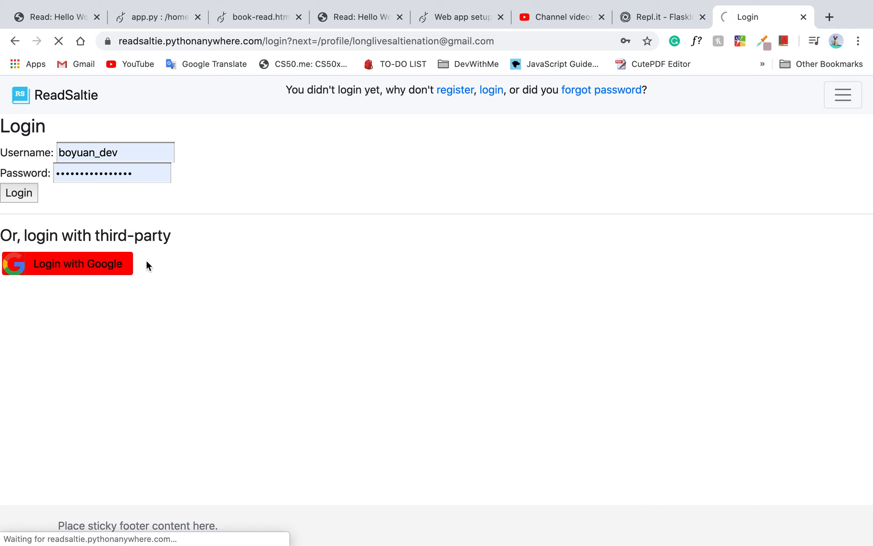
- Sign back in with the original Google account
{"action": "left_click", "coordinate": [67, 264]}
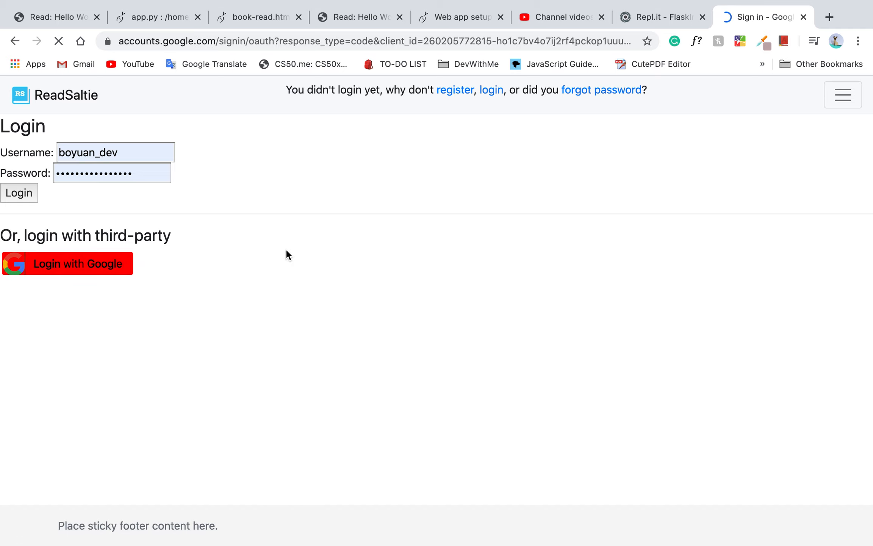
{"action": "left_click", "coordinate": [67, 263]}
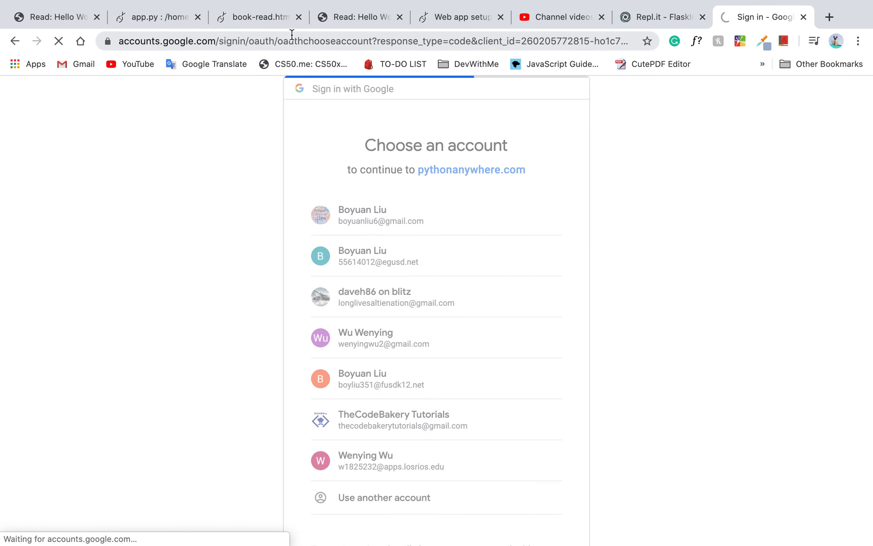
{"action": "left_click", "coordinate": [381, 215]}
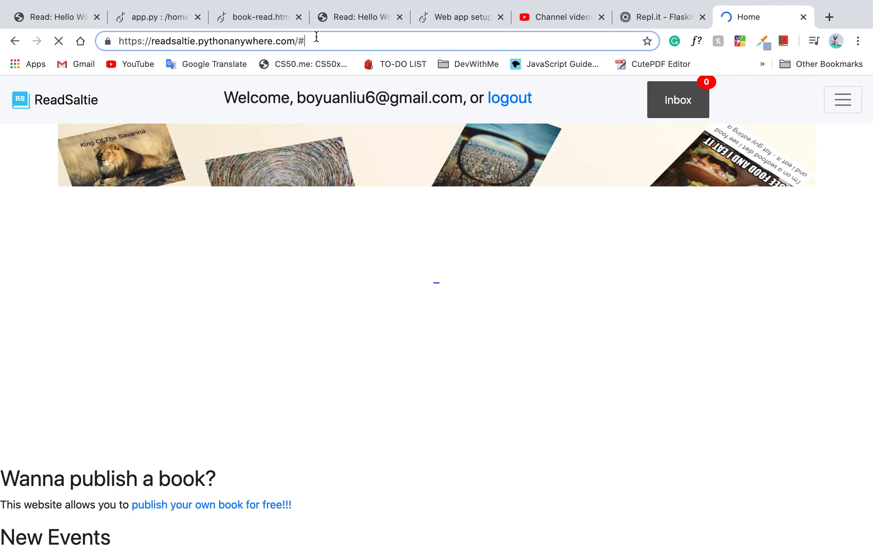
- Go to the other user's profile by entering the /profile/testing address
{"action": "type", "text": "profile"}
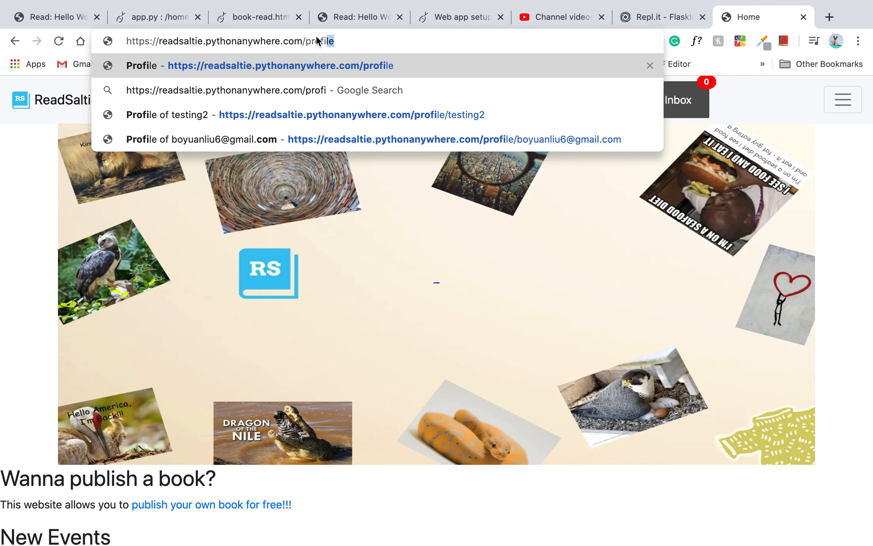
{"action": "type", "text": "/testing"}
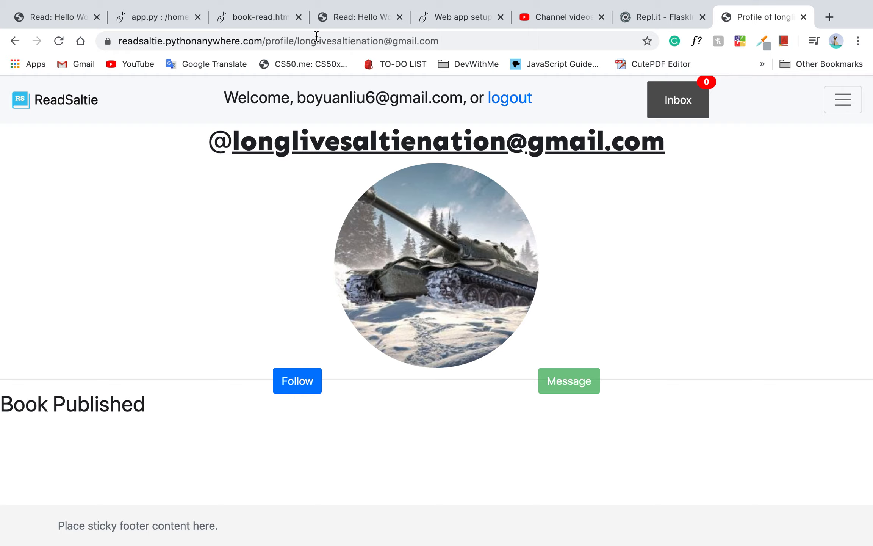
{"action": "mouse_move", "coordinate": [364, 226]}
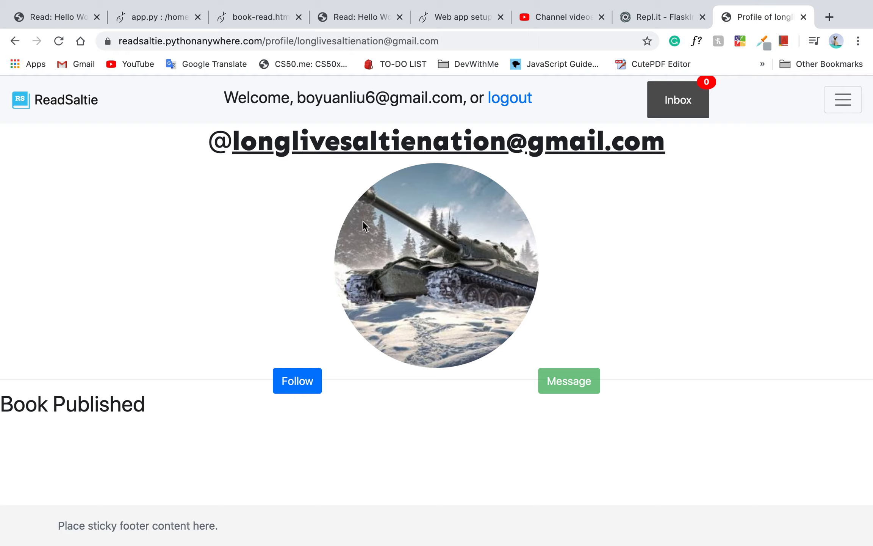
{"action": "mouse_move", "coordinate": [538, 370]}
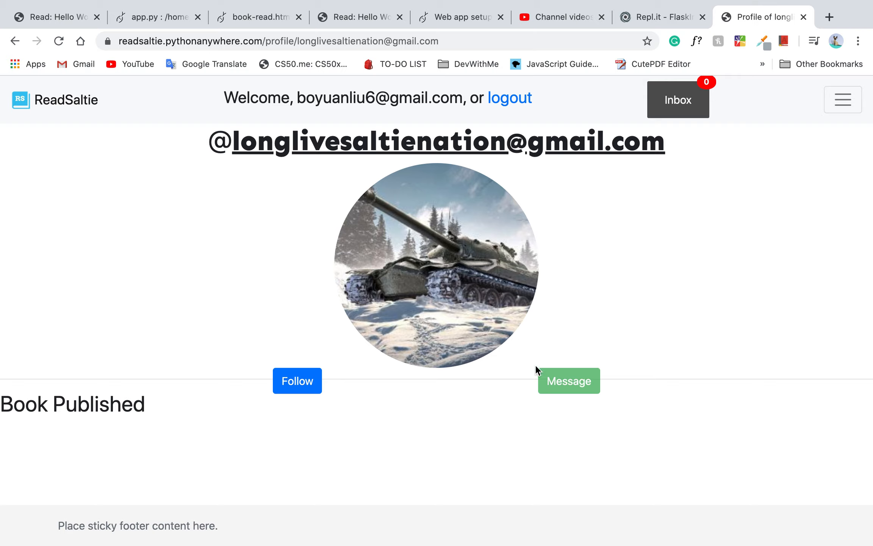
- Follow the other user so a Follow Success page confirms it
{"action": "left_click", "coordinate": [297, 381]}
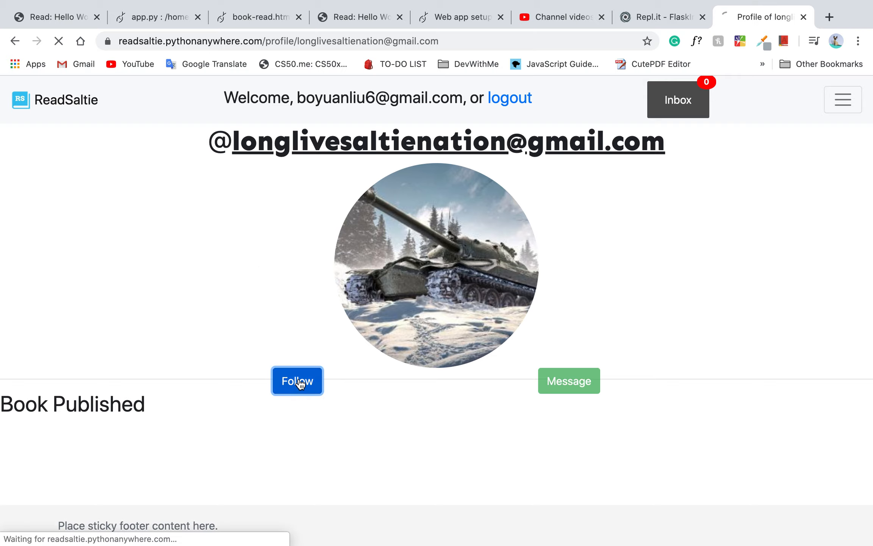
{"action": "left_click", "coordinate": [297, 381]}
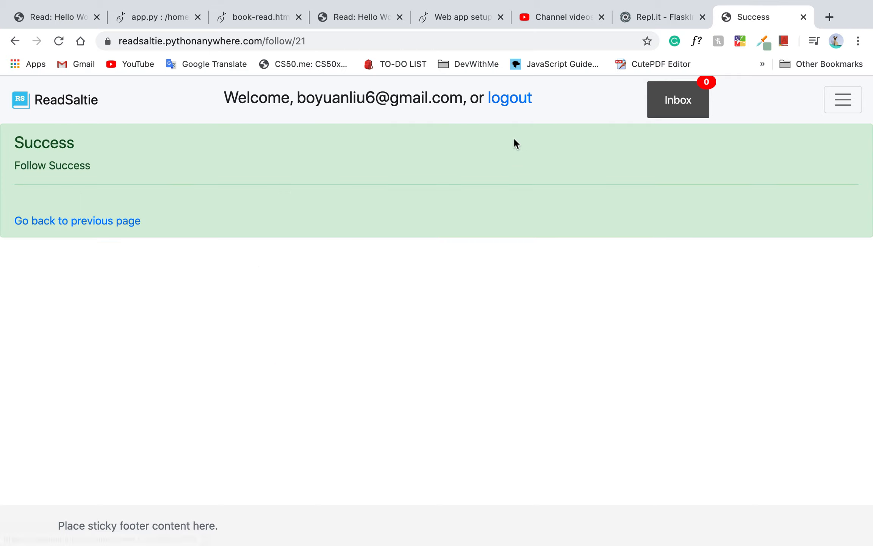
- Log out of the current account from the navigation menu
{"action": "left_click", "coordinate": [841, 100]}
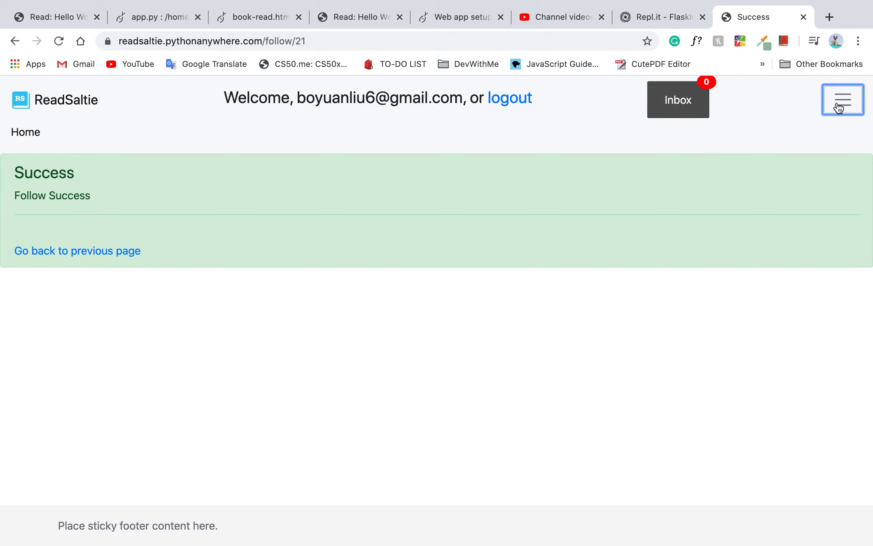
{"action": "left_click", "coordinate": [842, 100]}
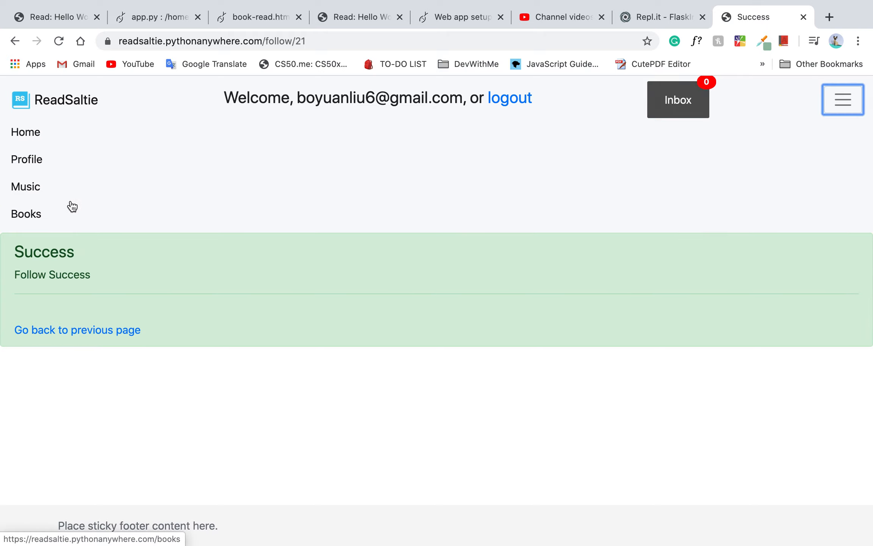
{"action": "left_click", "coordinate": [509, 97]}
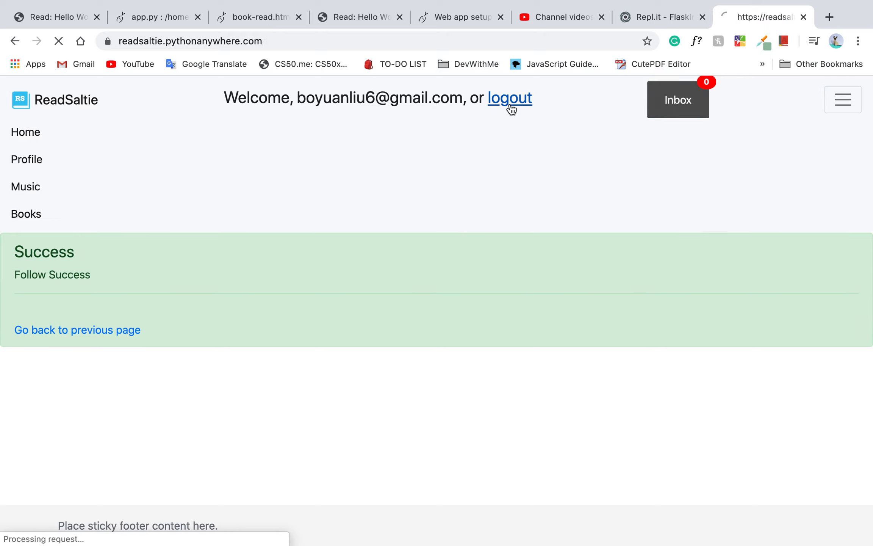
- Sign in with Google as the second, just-followed user's account
{"action": "left_click", "coordinate": [509, 98]}
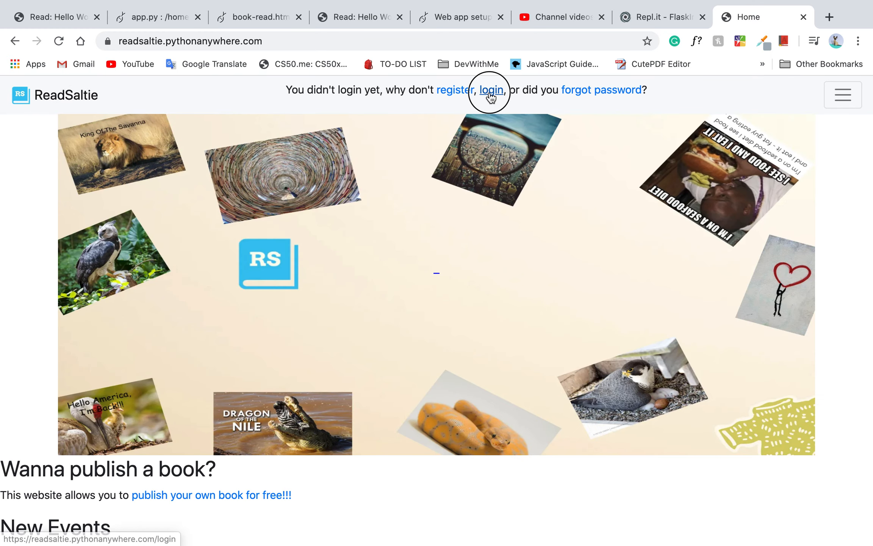
{"action": "left_click", "coordinate": [490, 90]}
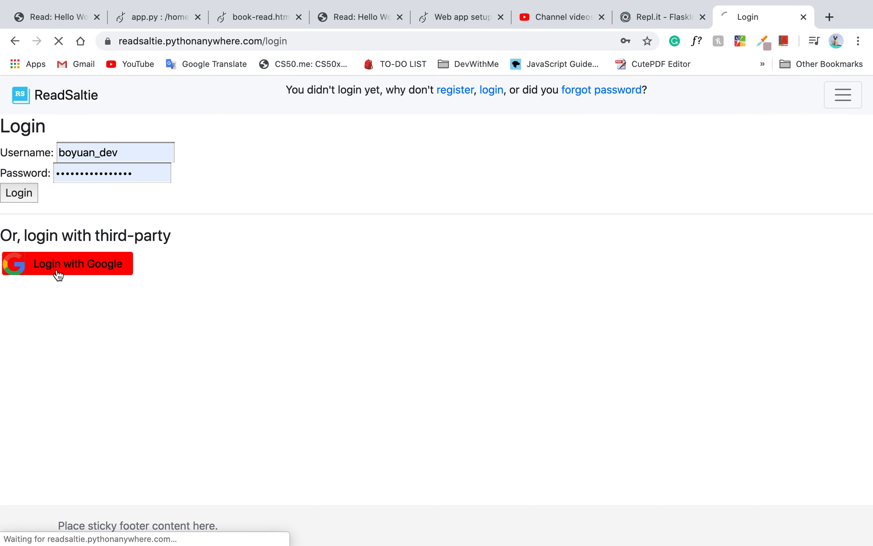
{"action": "left_click", "coordinate": [77, 264]}
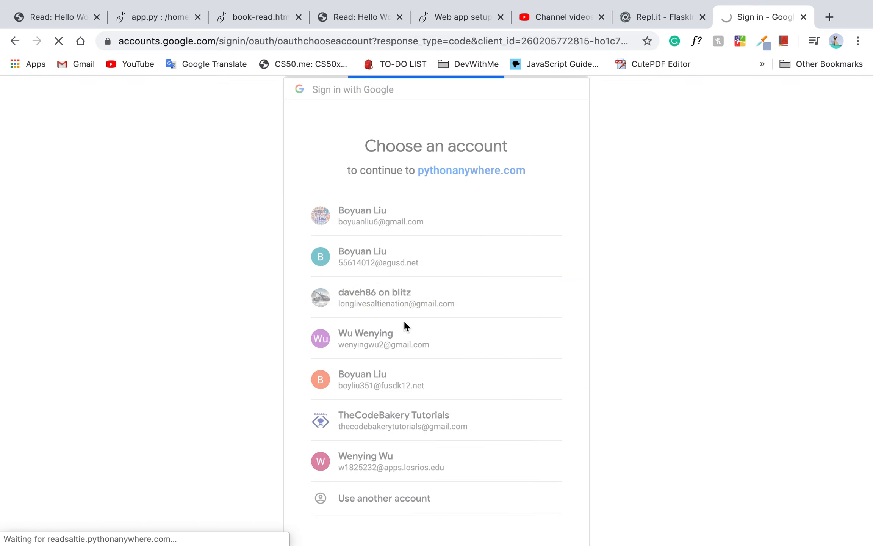
{"action": "left_click", "coordinate": [397, 297]}
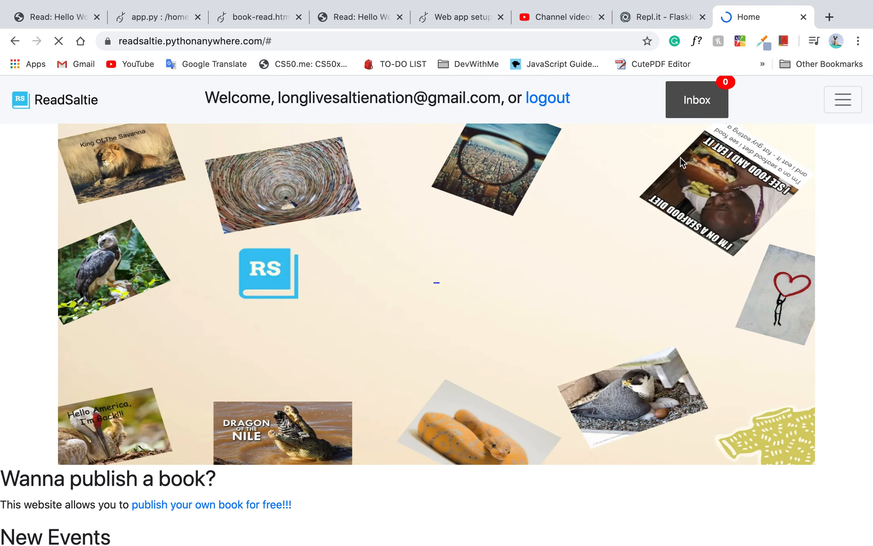
- Go to the Books section from the navigation menu
{"action": "left_click", "coordinate": [842, 100]}
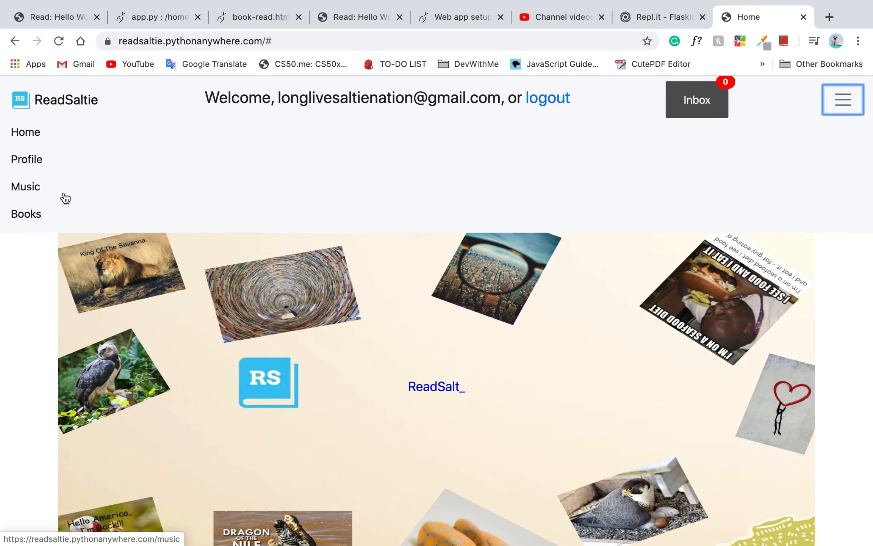
{"action": "left_click", "coordinate": [223, 41]}
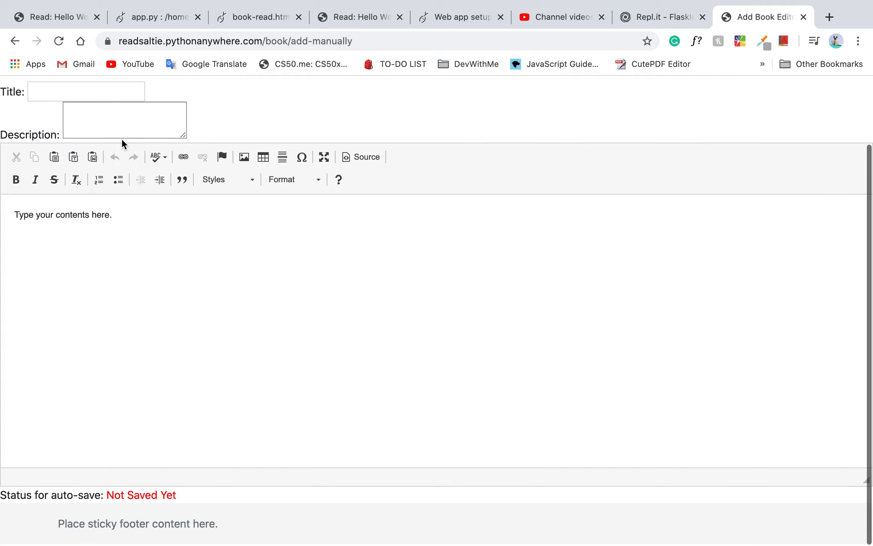
- Enter the title Hello Example Book and description This is my example book
{"action": "left_click", "coordinate": [85, 91]}
{"action": "type", "text": "Hello"}
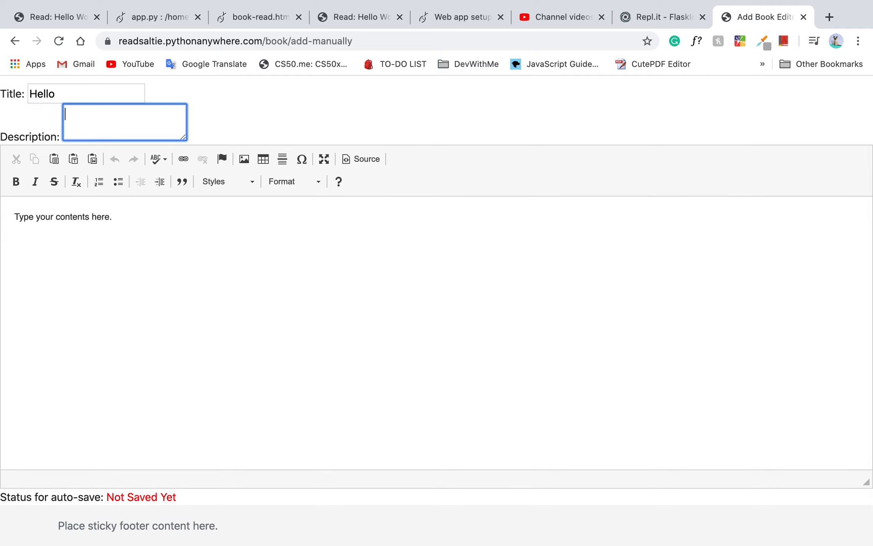
{"action": "left_click", "coordinate": [79, 93]}
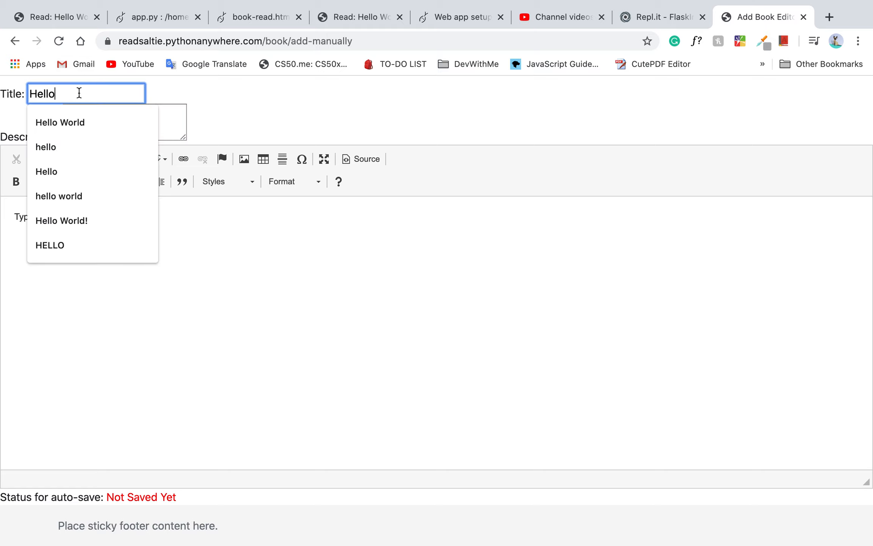
{"action": "type", "text": "Exmap"}
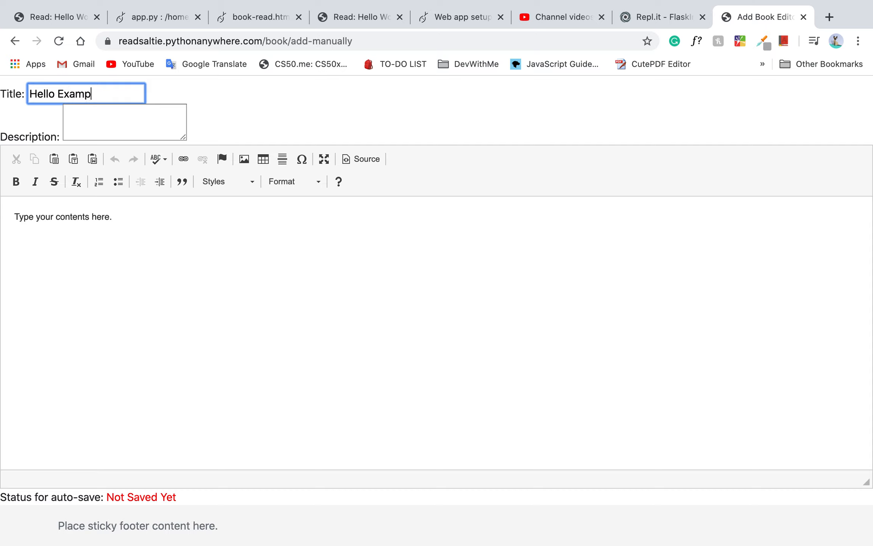
{"action": "type", "text": "le Book"}
{"action": "left_click", "coordinate": [125, 122]}
{"action": "type", "text": "This is my"}
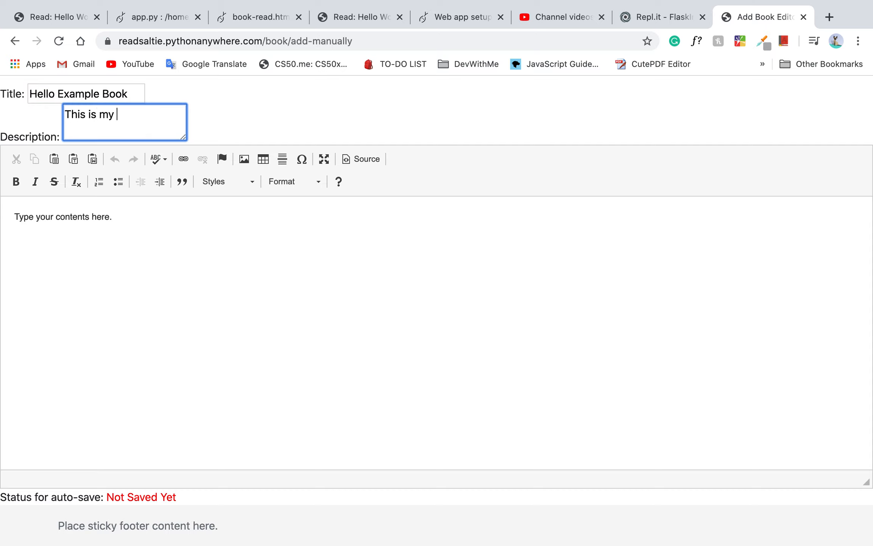
{"action": "type", "text": "example book"}
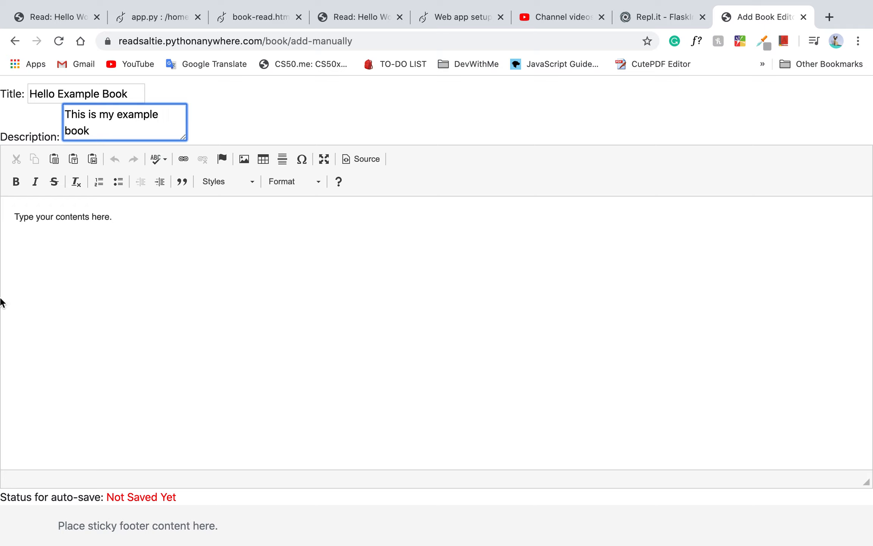
- Write Hello World as the book's main content, auto-saved
{"action": "left_click", "coordinate": [136, 244]}
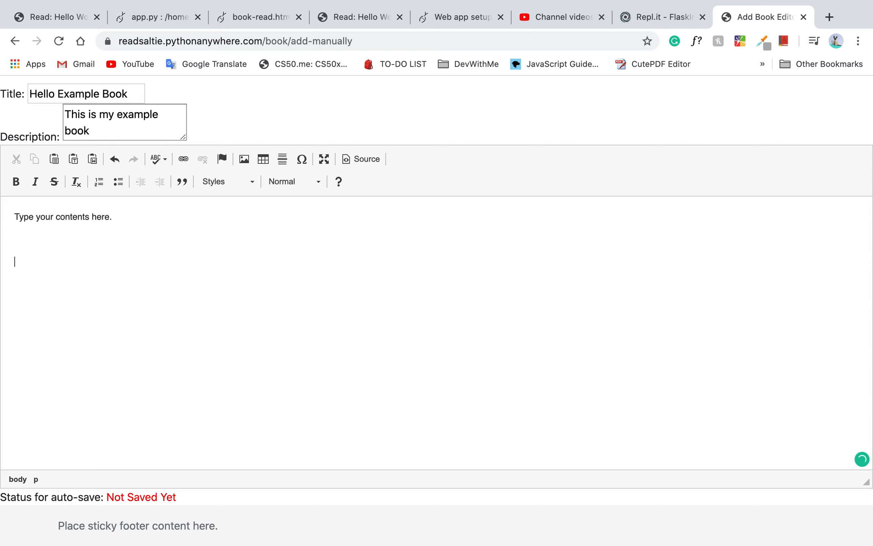
{"action": "type", "text": "Hello World"}
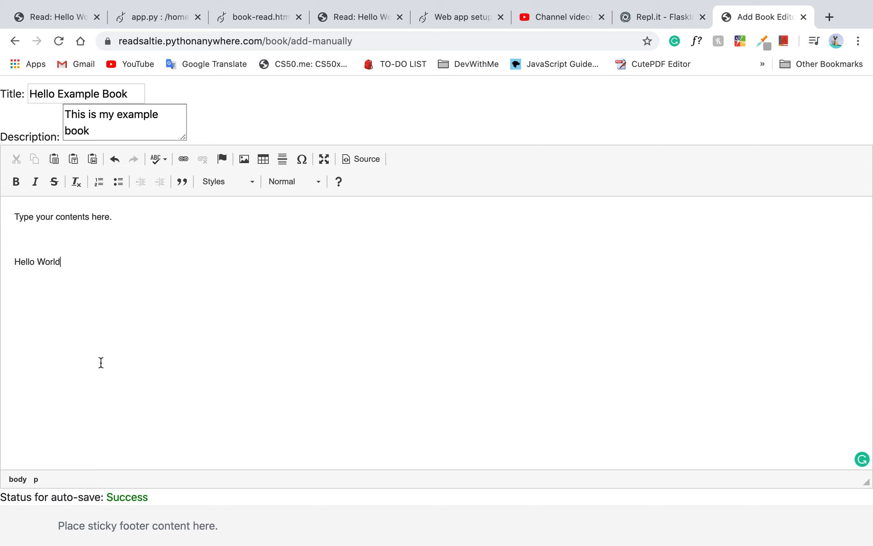
{"action": "scroll", "scroll_direction": "up", "scroll_amount": 3}
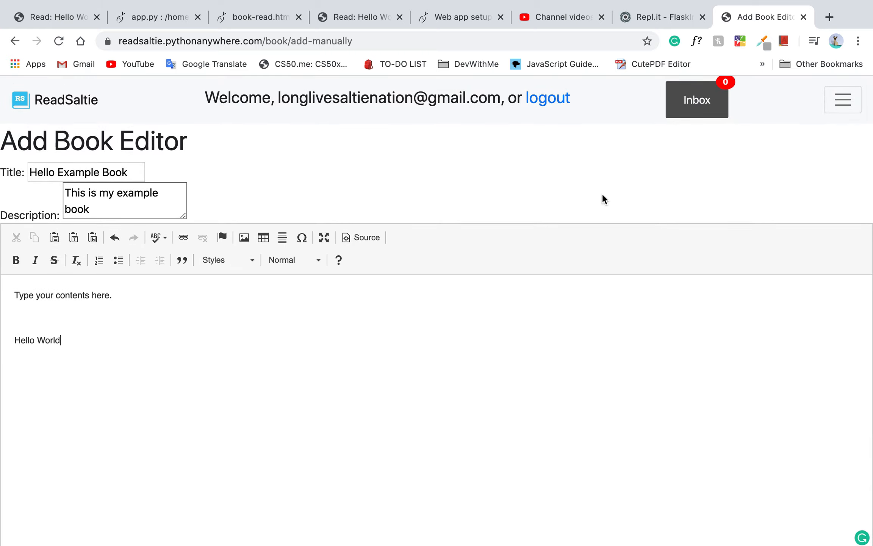
{"action": "left_click", "coordinate": [841, 99]}
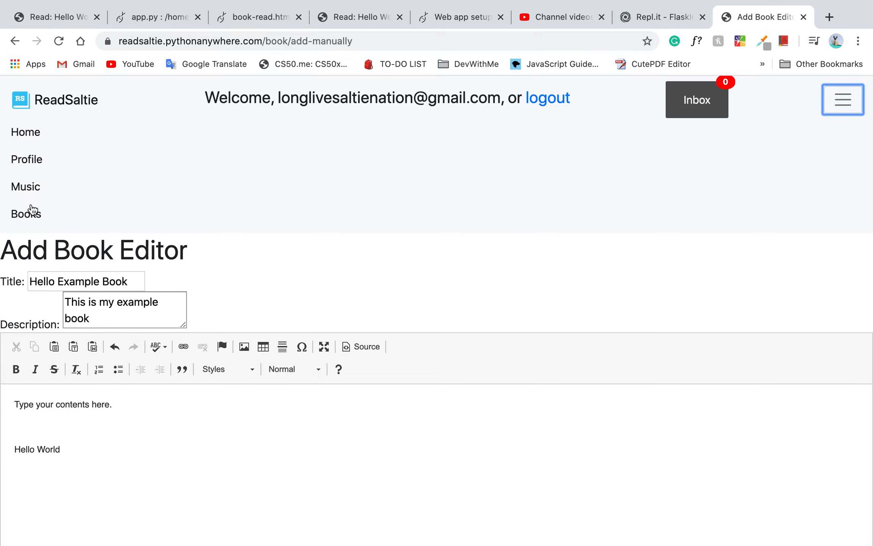
- Reopen the Hello Example Book draft from my profile and add a period after Hello World
{"action": "left_click", "coordinate": [26, 212]}
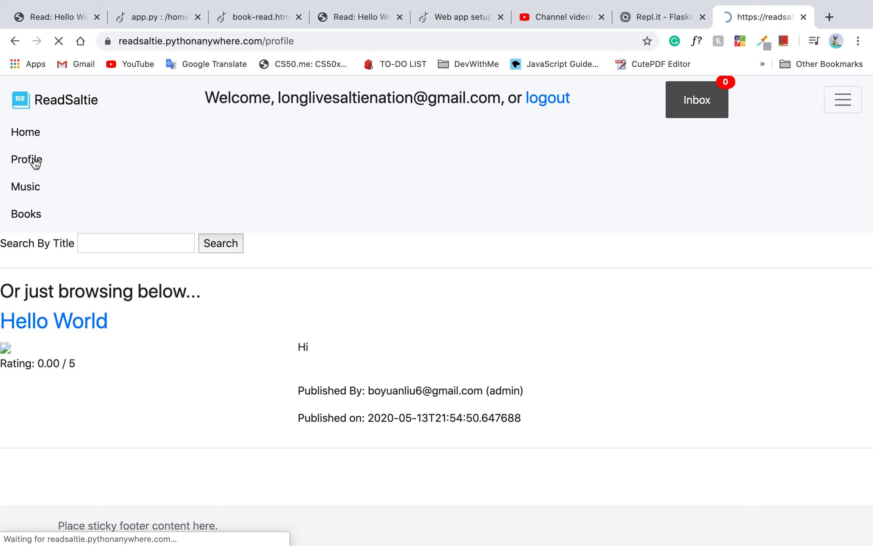
{"action": "left_click", "coordinate": [26, 160]}
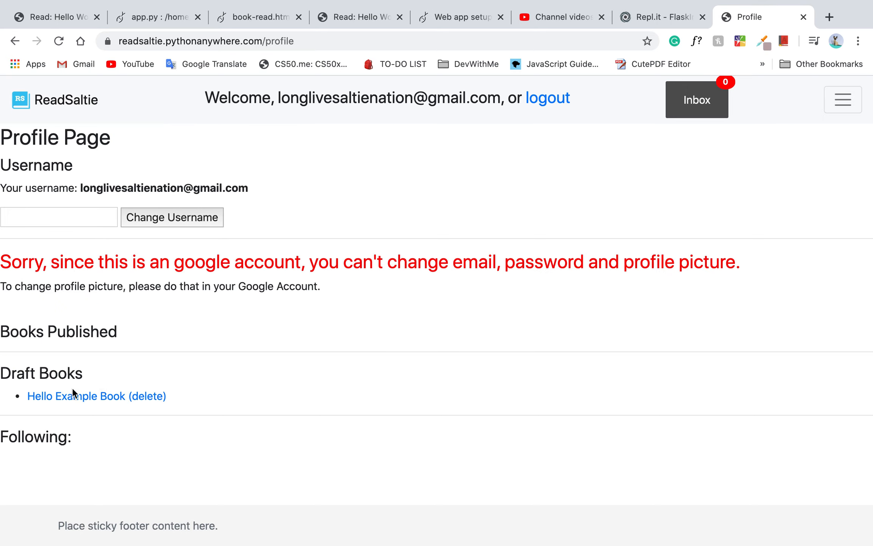
{"action": "left_click", "coordinate": [69, 396]}
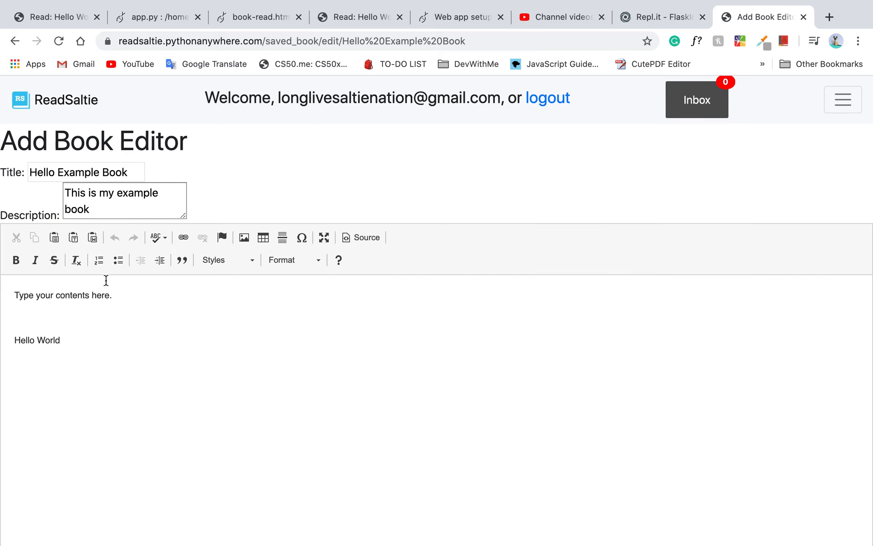
{"action": "scroll", "scroll_direction": "down", "scroll_amount": 3}
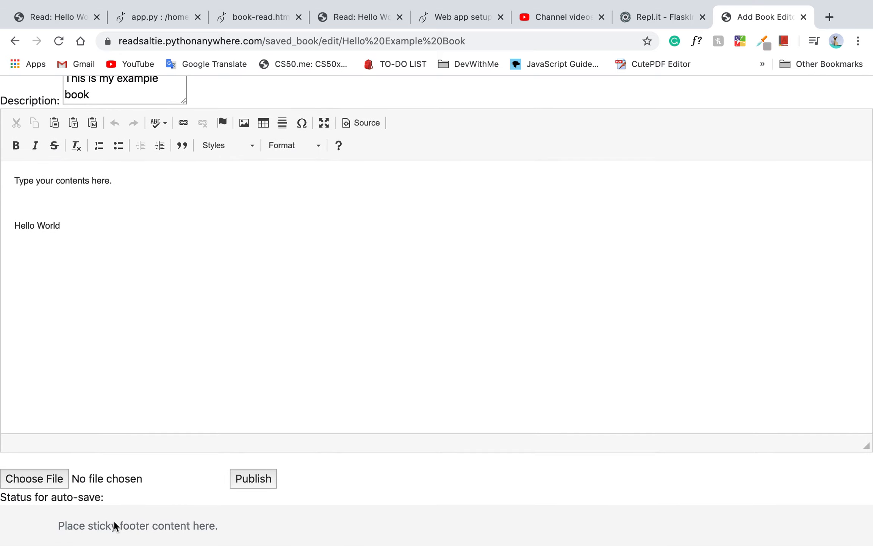
{"action": "left_click", "coordinate": [117, 315]}
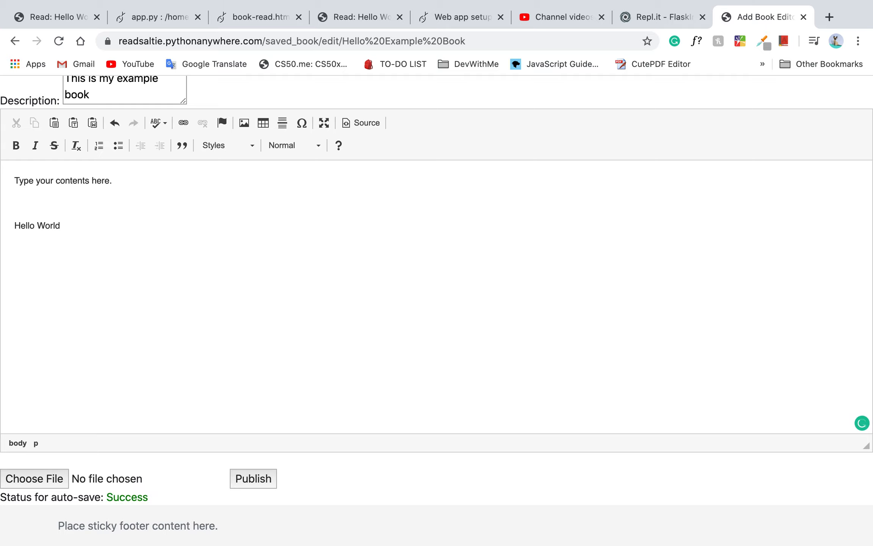
{"action": "type", "text": "."}
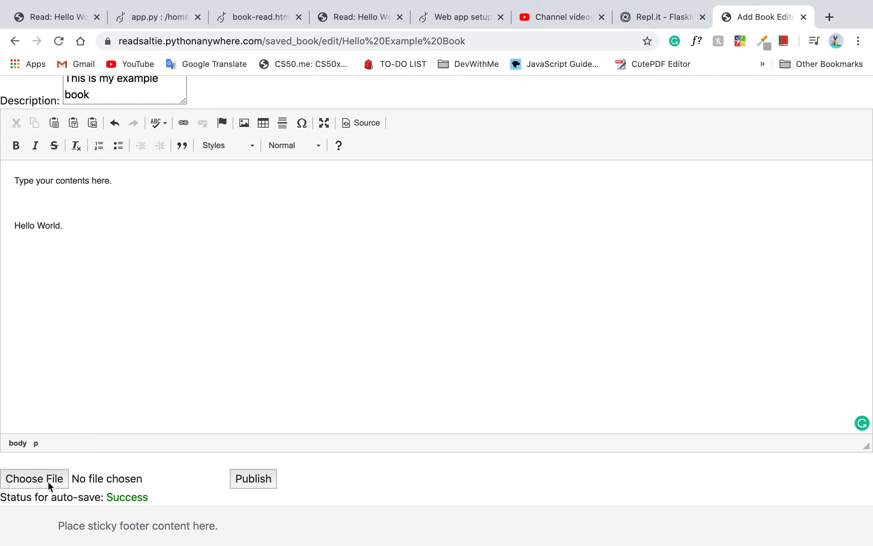
- Attach the image 25866-200.png and publish the book
{"action": "left_click", "coordinate": [35, 478]}
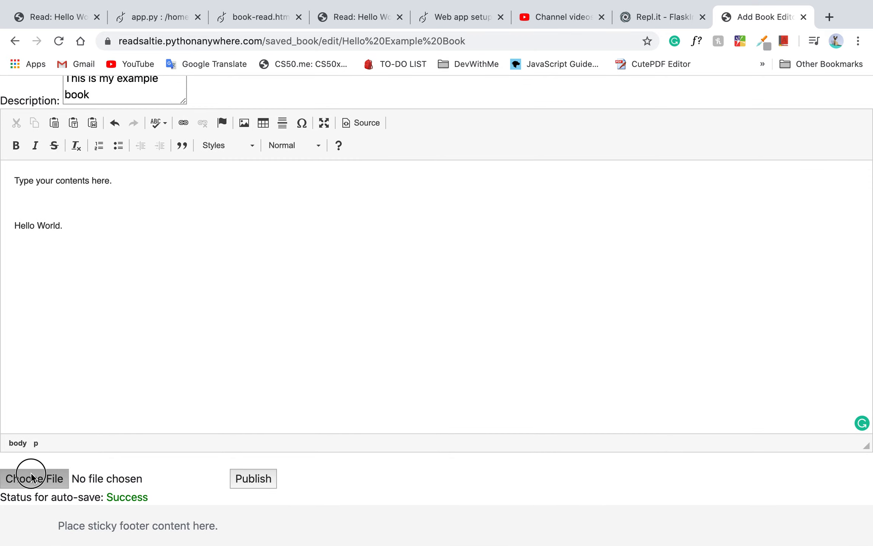
{"action": "left_click", "coordinate": [35, 478]}
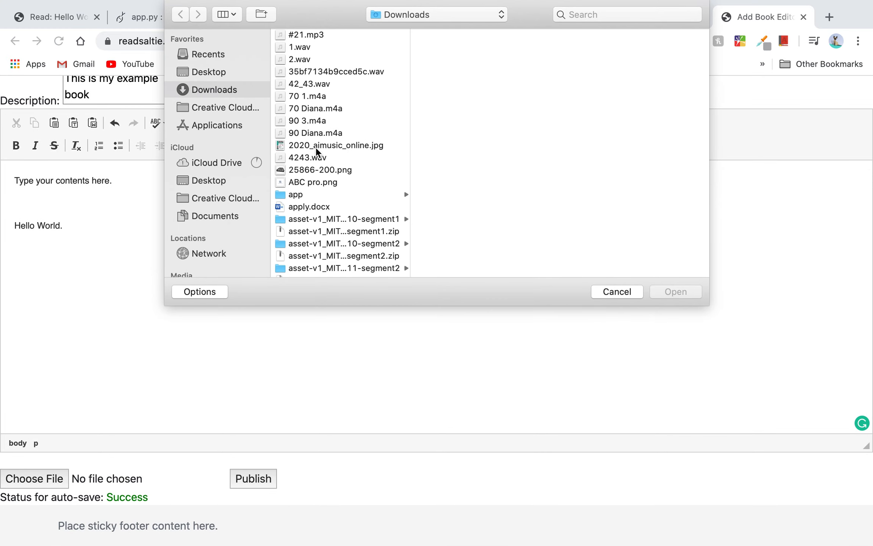
{"action": "left_click", "coordinate": [320, 169]}
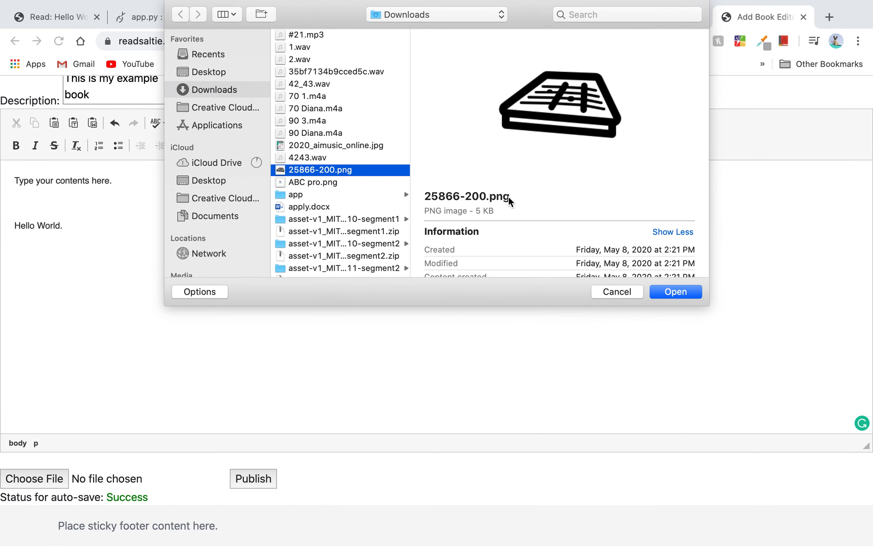
{"action": "left_click", "coordinate": [674, 291]}
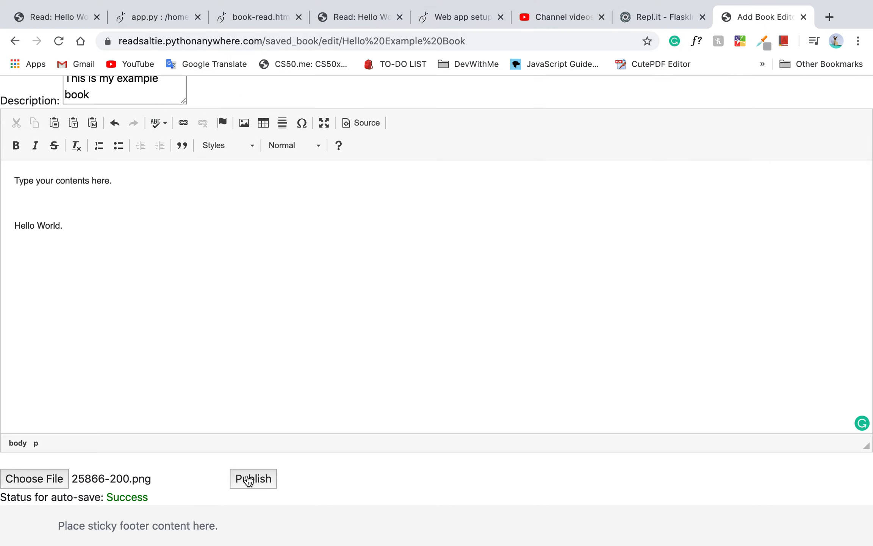
{"action": "left_click", "coordinate": [254, 478]}
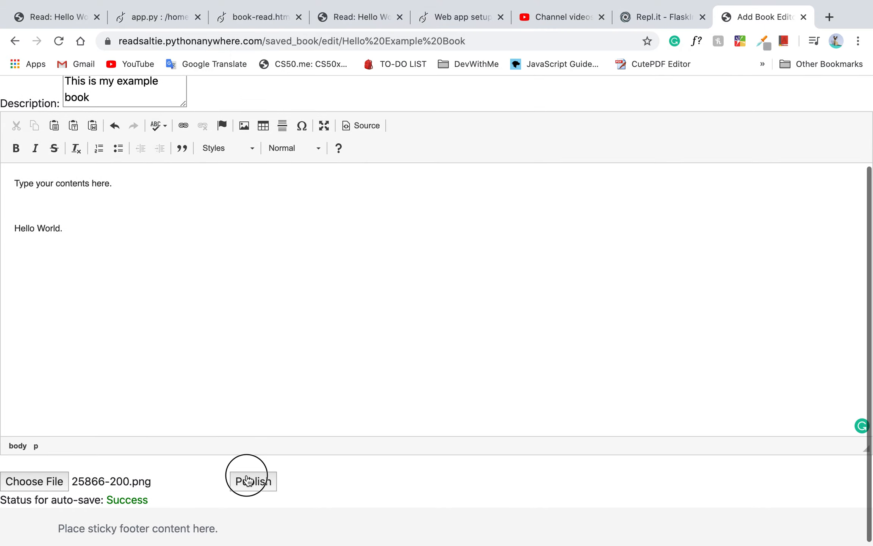
{"action": "left_click", "coordinate": [251, 481]}
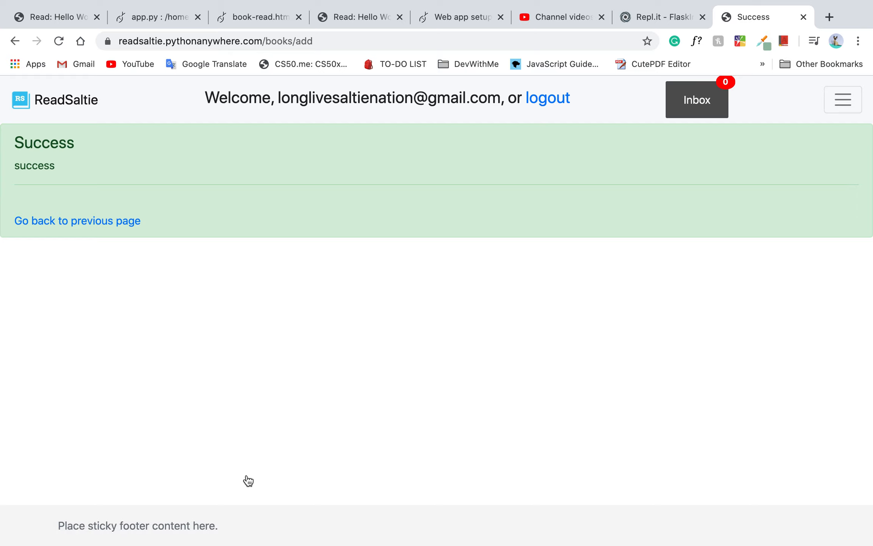
{"action": "mouse_move", "coordinate": [843, 100]}
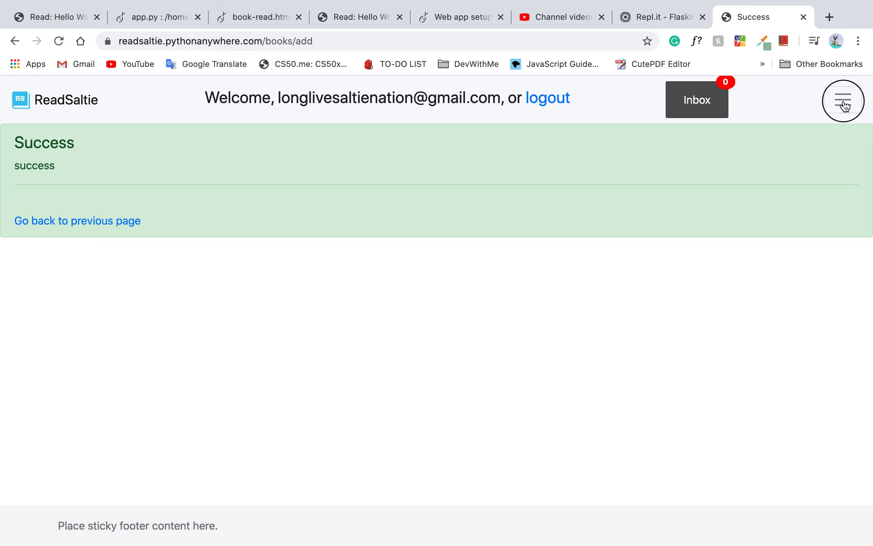
- Read the published Hello Example Book from the Books listing, then sign out
{"action": "left_click", "coordinate": [842, 100]}
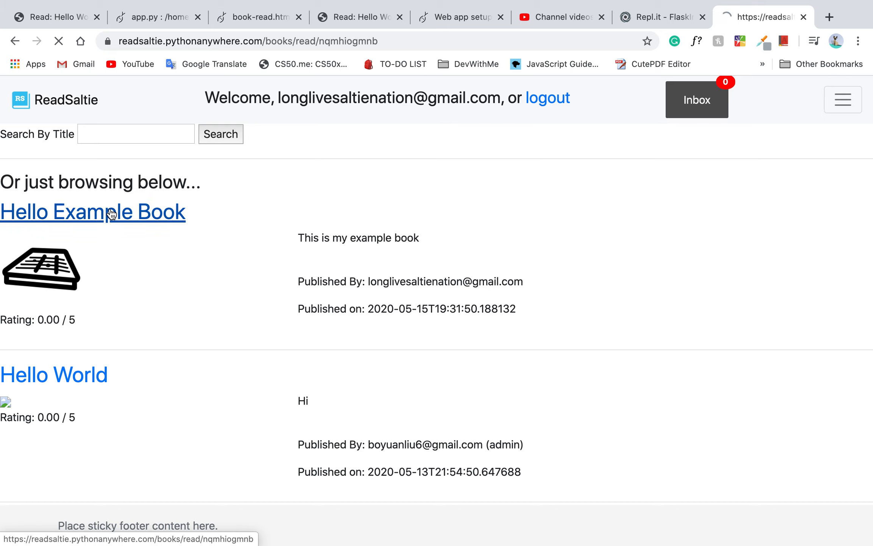
{"action": "left_click", "coordinate": [92, 210]}
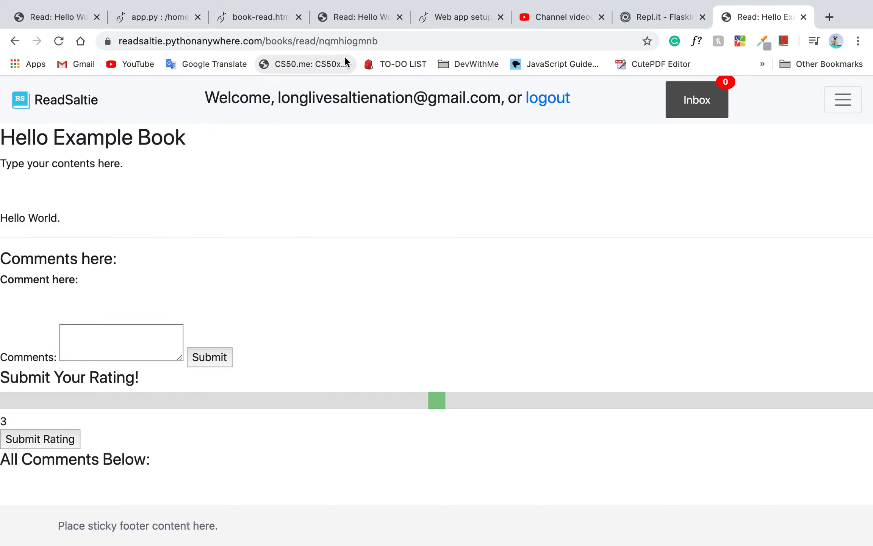
{"action": "left_click", "coordinate": [371, 41]}
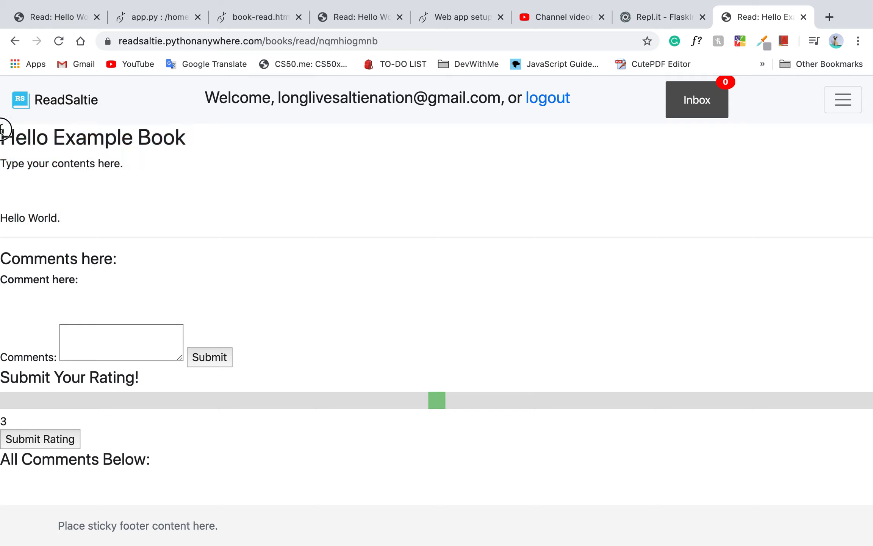
{"action": "left_click", "coordinate": [121, 341]}
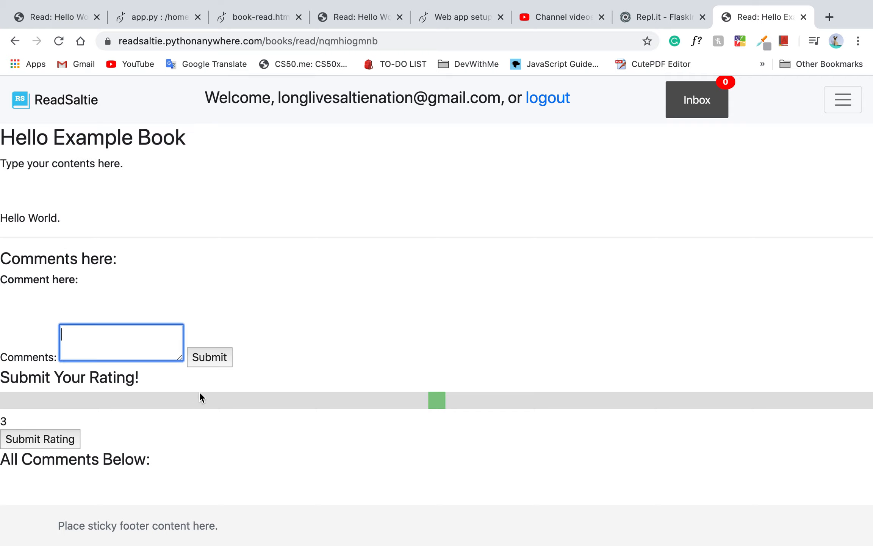
{"action": "mouse_move", "coordinate": [842, 99]}
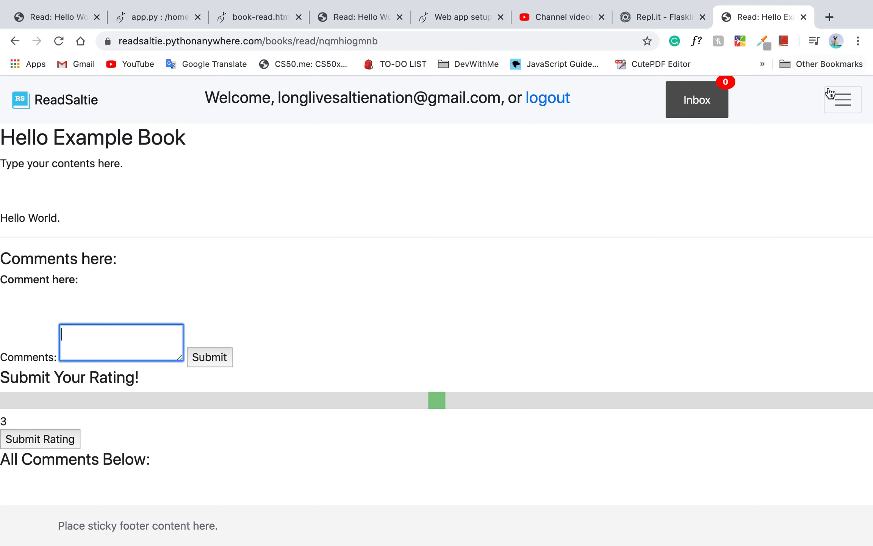
{"action": "left_click", "coordinate": [546, 98]}
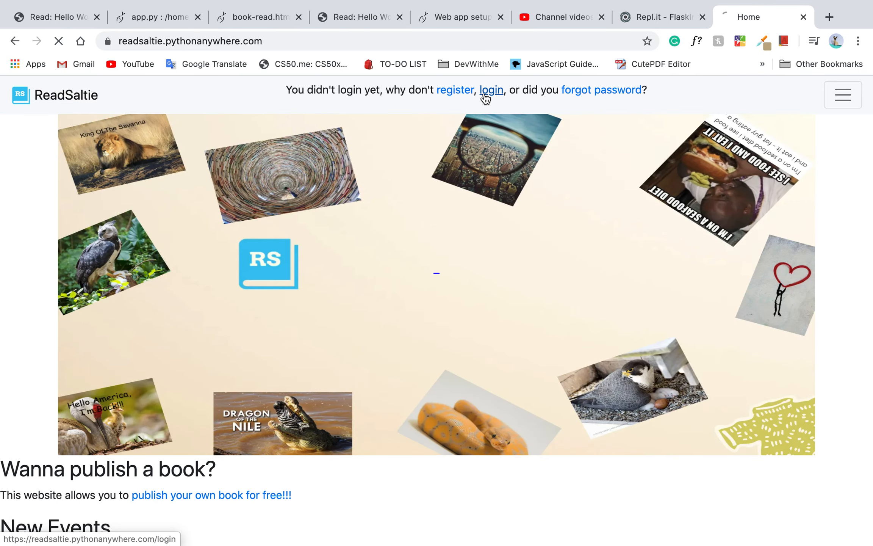
- Sign in with Google as the admin account
{"action": "left_click", "coordinate": [490, 89]}
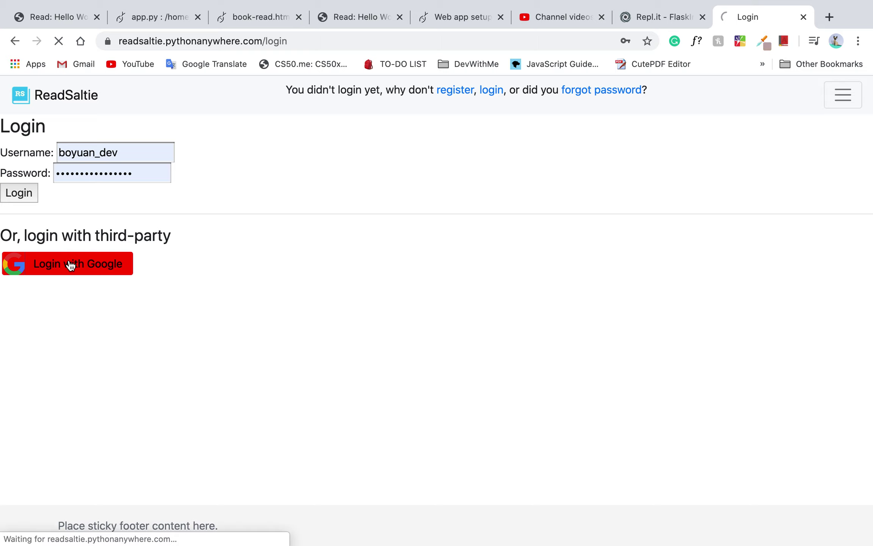
{"action": "left_click", "coordinate": [66, 264]}
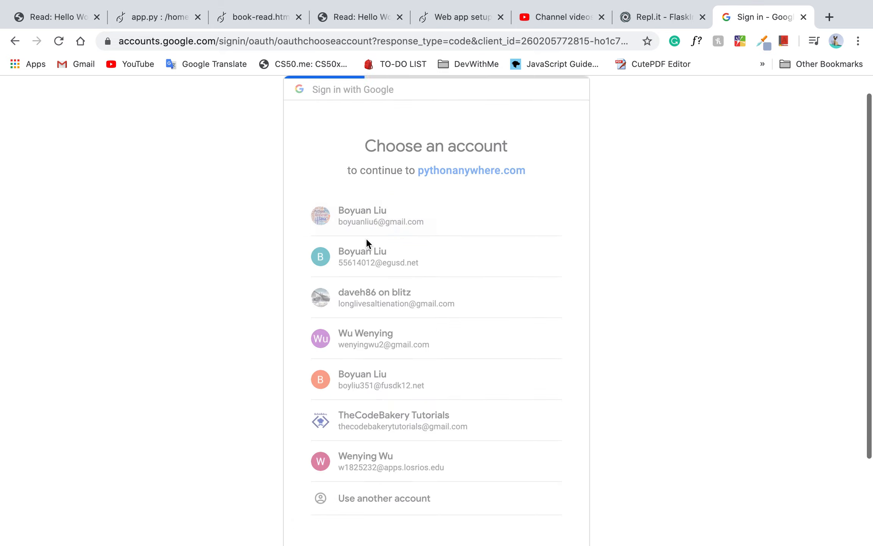
{"action": "left_click", "coordinate": [380, 216]}
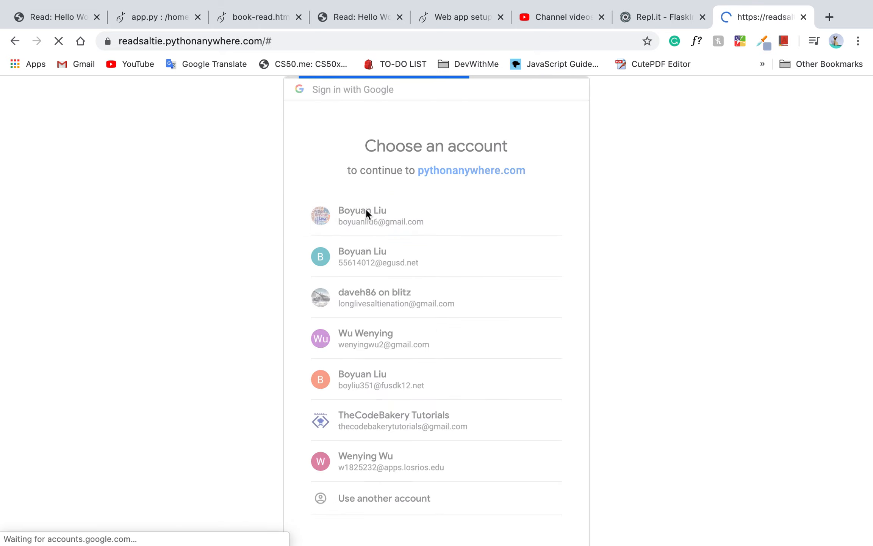
{"action": "left_click", "coordinate": [381, 215]}
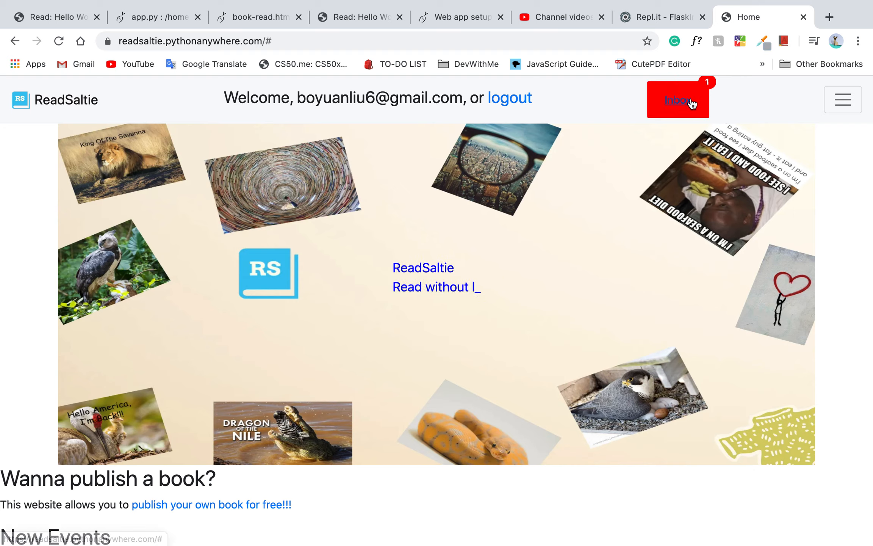
- Read the inbox notification about Hello Example Book, then go to admin Users Management
{"action": "left_click", "coordinate": [677, 100]}
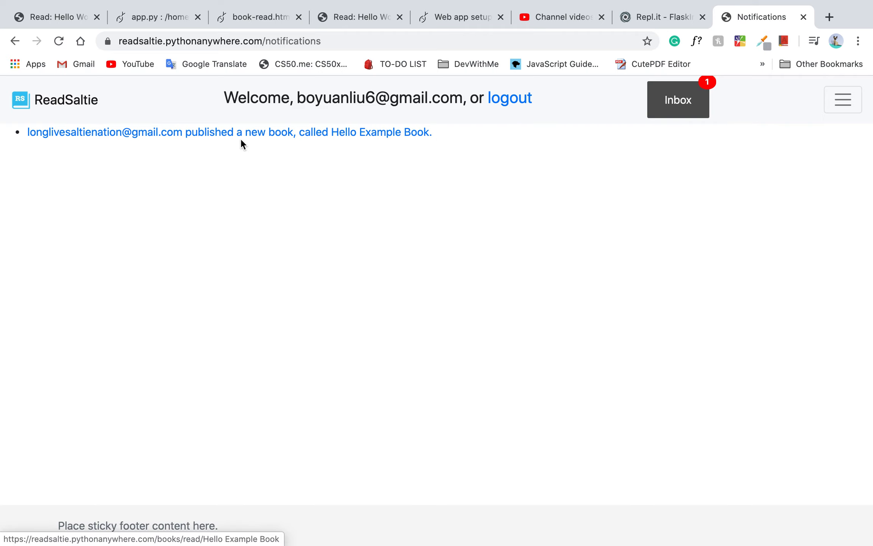
{"action": "mouse_move", "coordinate": [240, 138]}
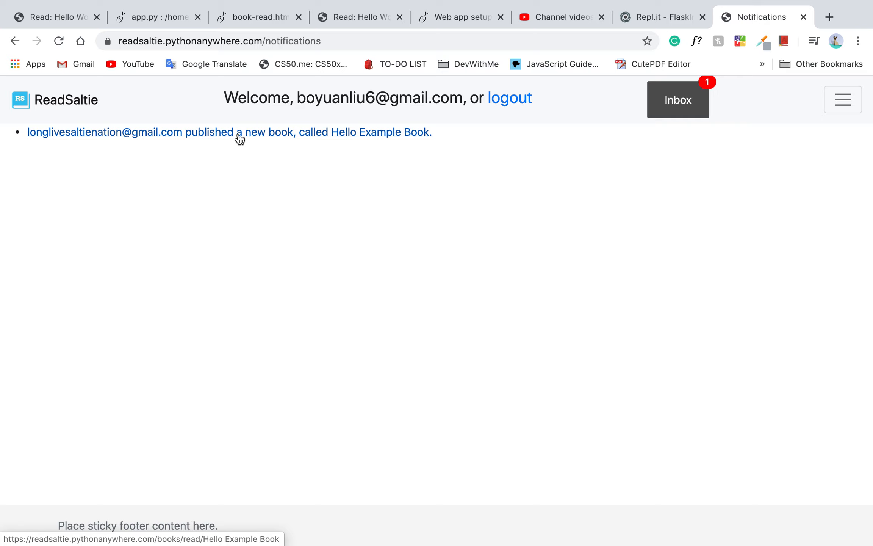
{"action": "mouse_move", "coordinate": [862, 121]}
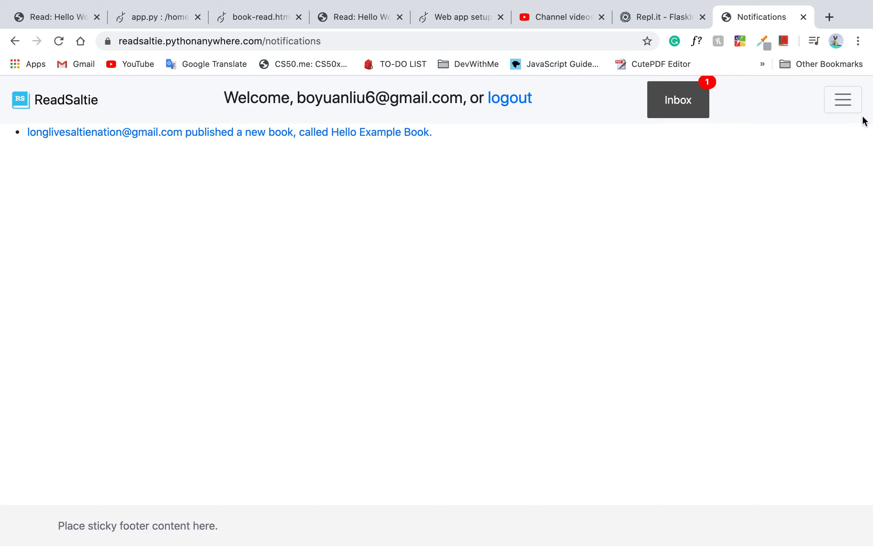
{"action": "left_click", "coordinate": [843, 100]}
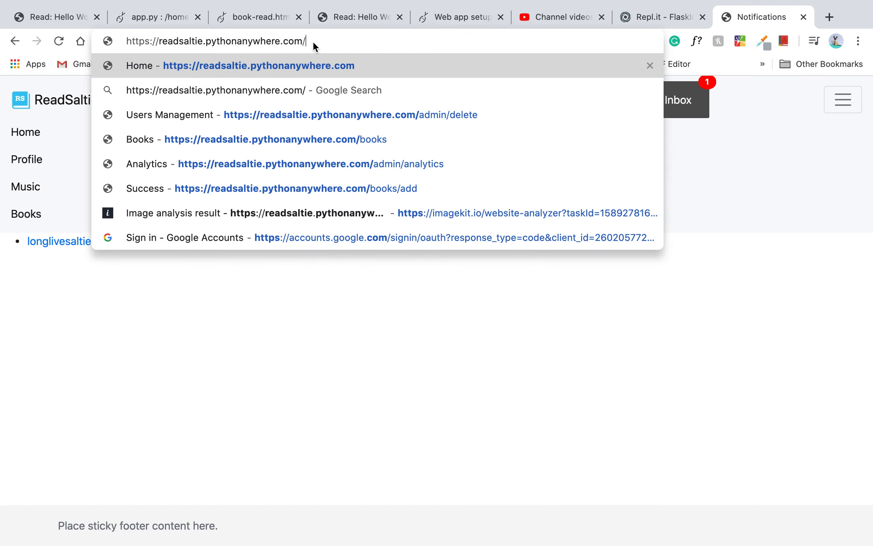
{"action": "left_click", "coordinate": [301, 115]}
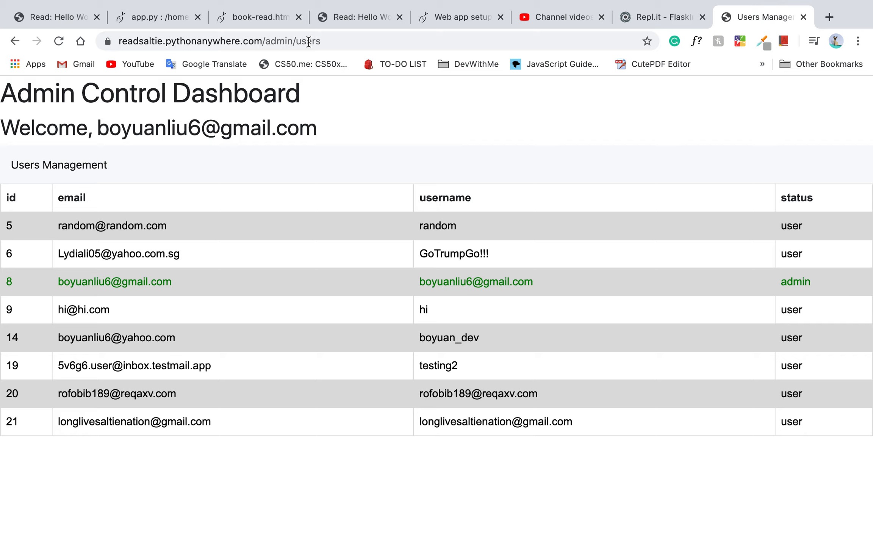
{"action": "mouse_move", "coordinate": [354, 343]}
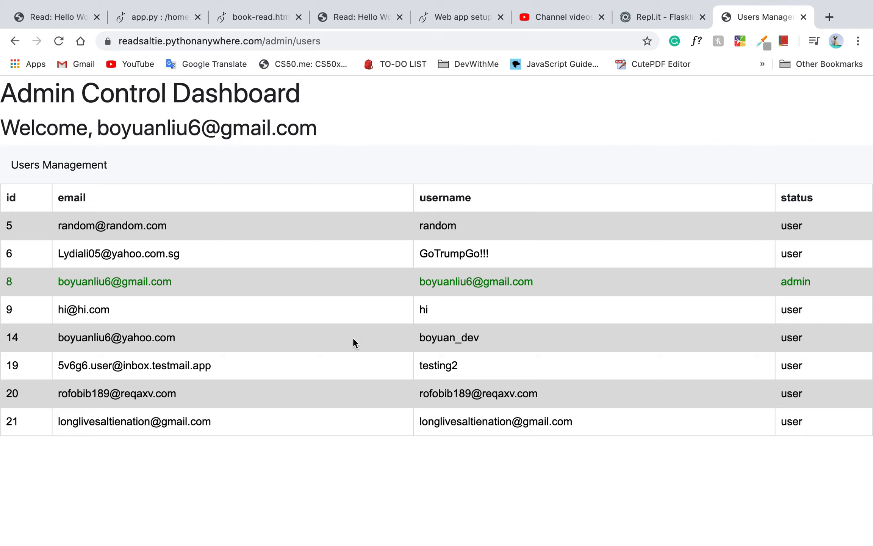
{"action": "mouse_move", "coordinate": [241, 188]}
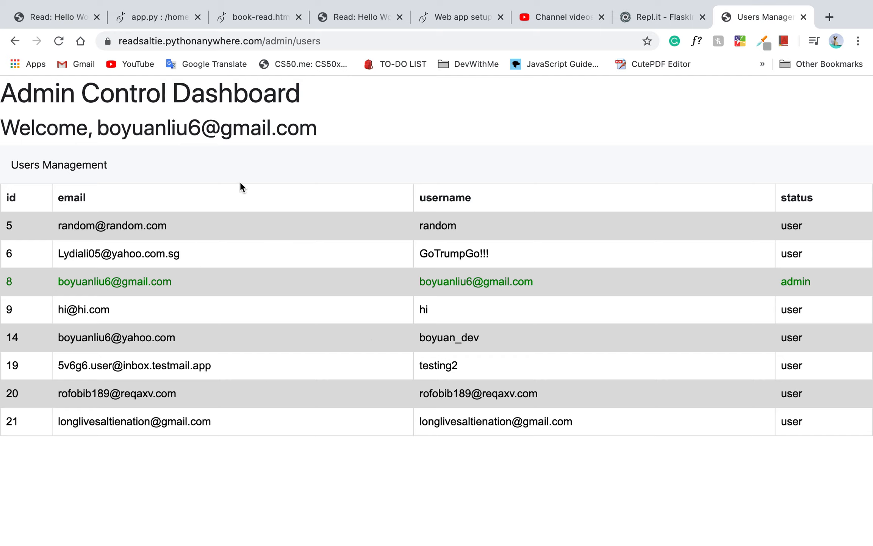
- Show the admin All Books table listing Hello Example Book with 1 view
{"action": "left_click", "coordinate": [310, 41]}
{"action": "type", "text": "books/all"}
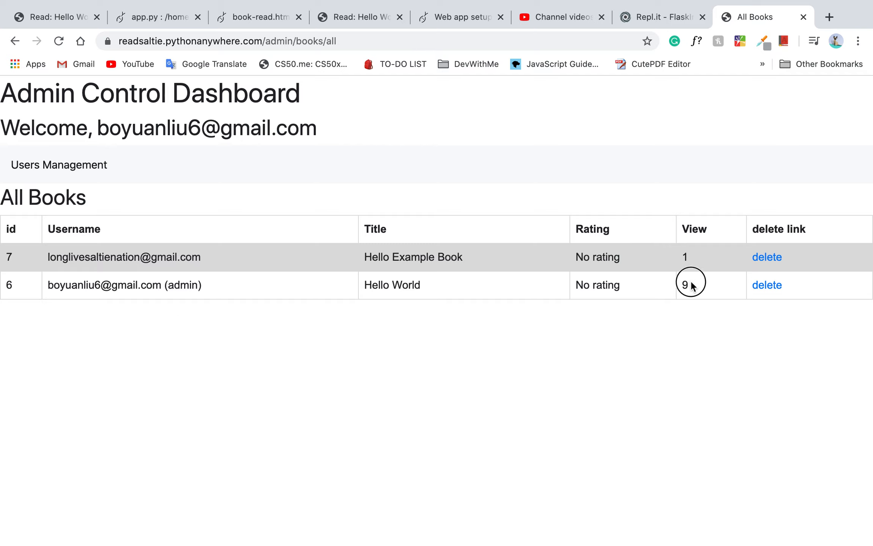
{"action": "mouse_move", "coordinate": [415, 24]}
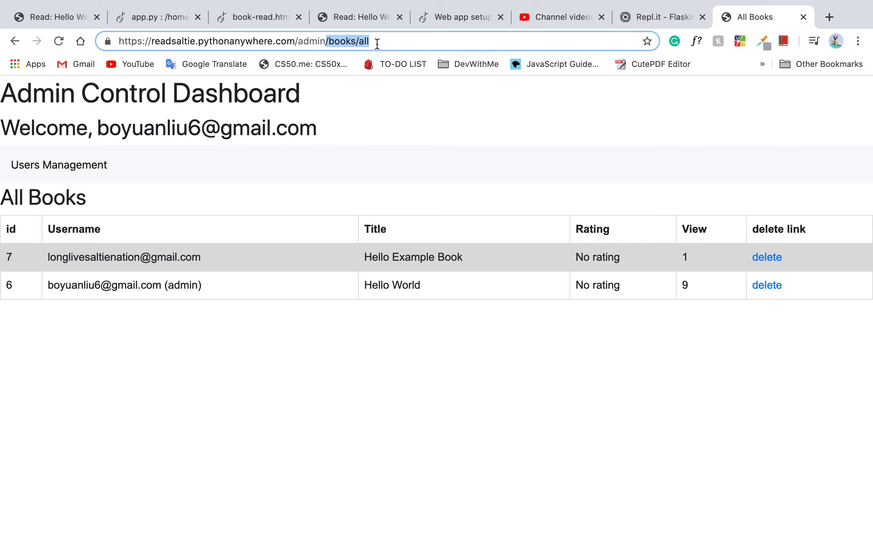
- Load a nonexistent admin address and land on the 404 Not Found page
{"action": "type", "text": "com"}
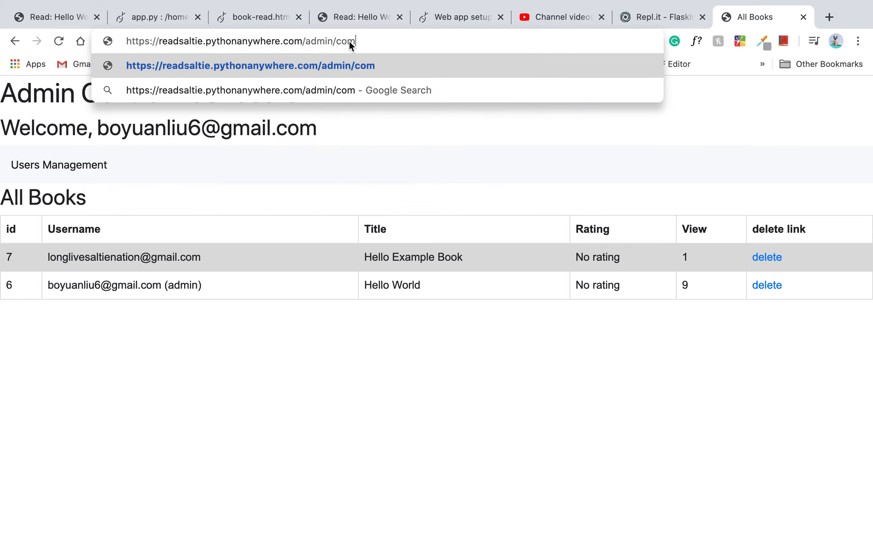
{"action": "key", "text": "Return"}
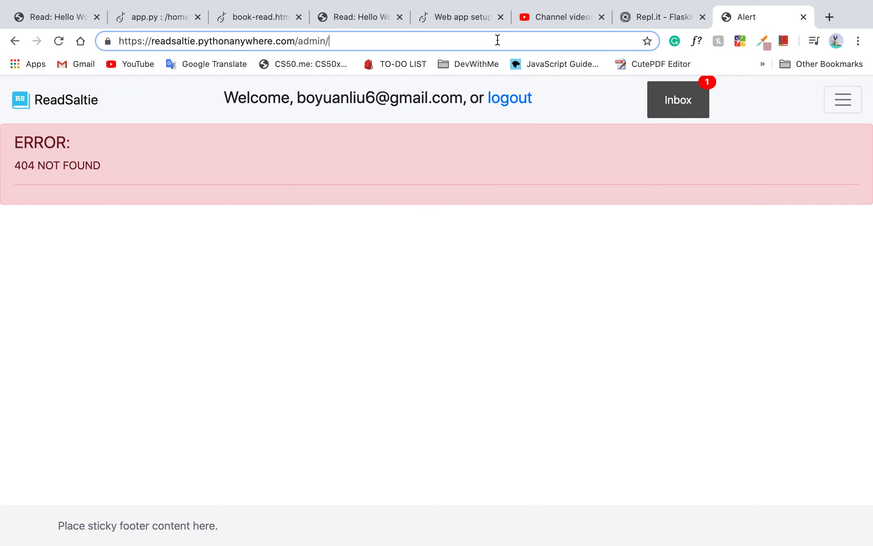
- Load /admin/analytics and select the visit's utm_source value demo
{"action": "type", "text": "readsaltie.pythonanywhere.com/admin/analytics"}
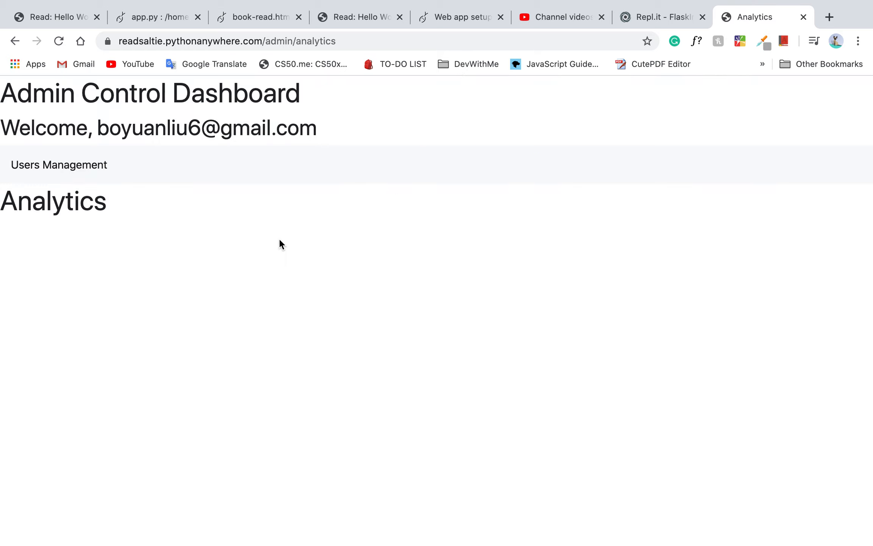
{"action": "mouse_move", "coordinate": [300, 105]}
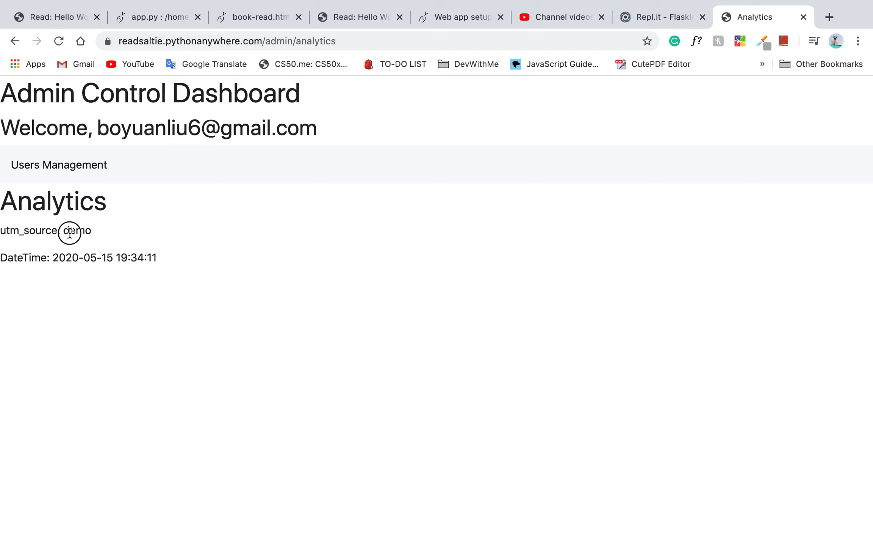
{"action": "double_click", "coordinate": [77, 230]}
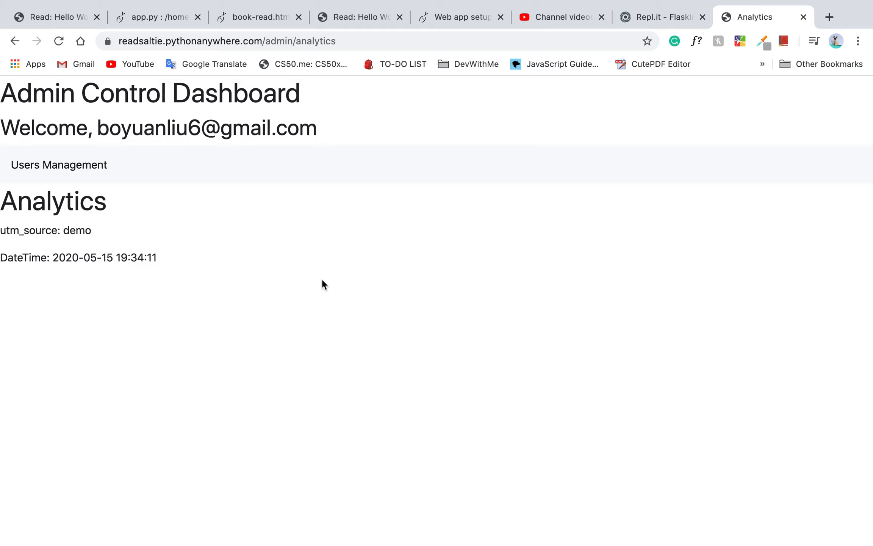
{"action": "mouse_move", "coordinate": [665, 188]}
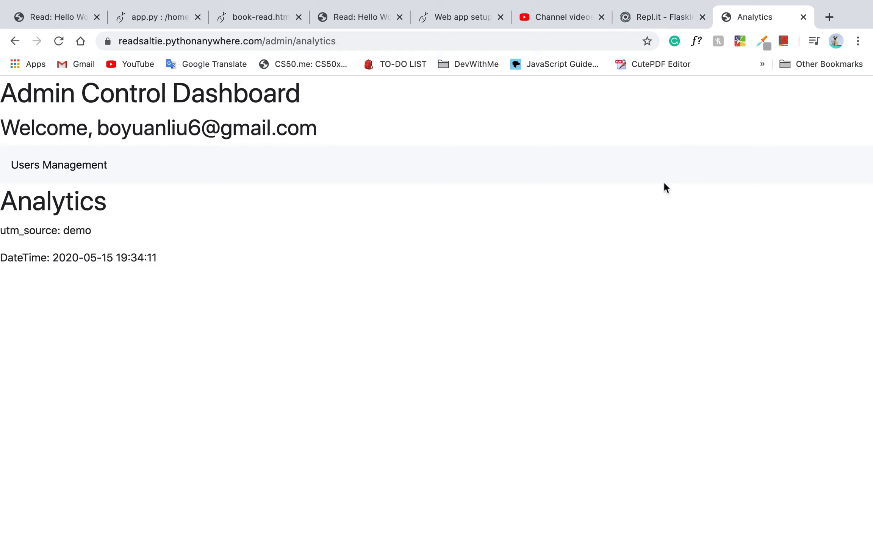
{"action": "mouse_move", "coordinate": [529, 5]}
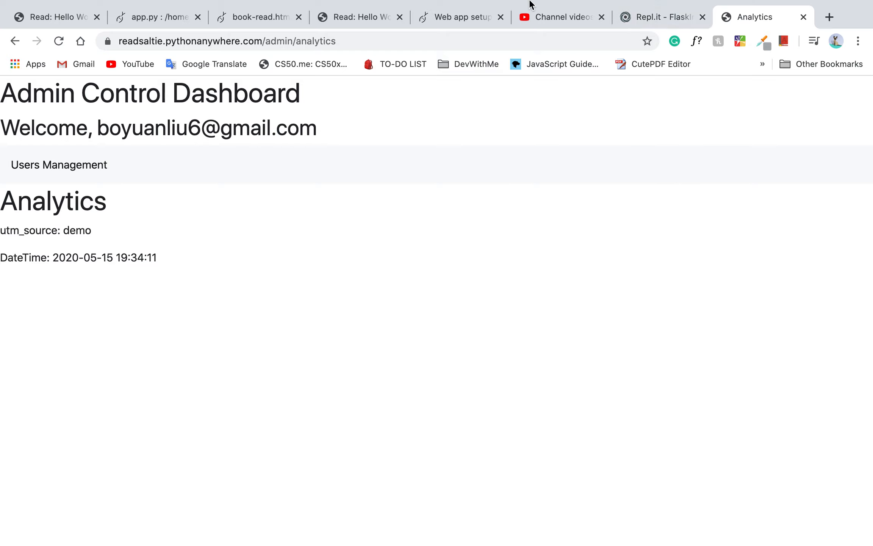